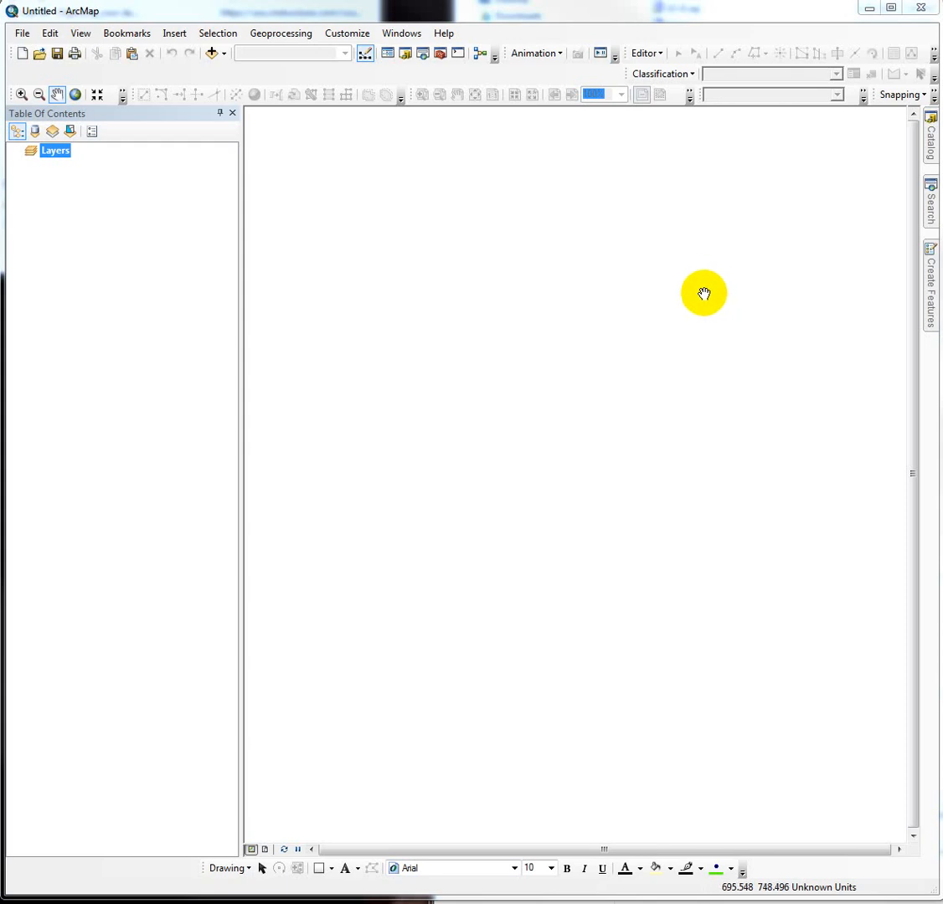
{"action": "mouse_move", "coordinate": [871, 75]}
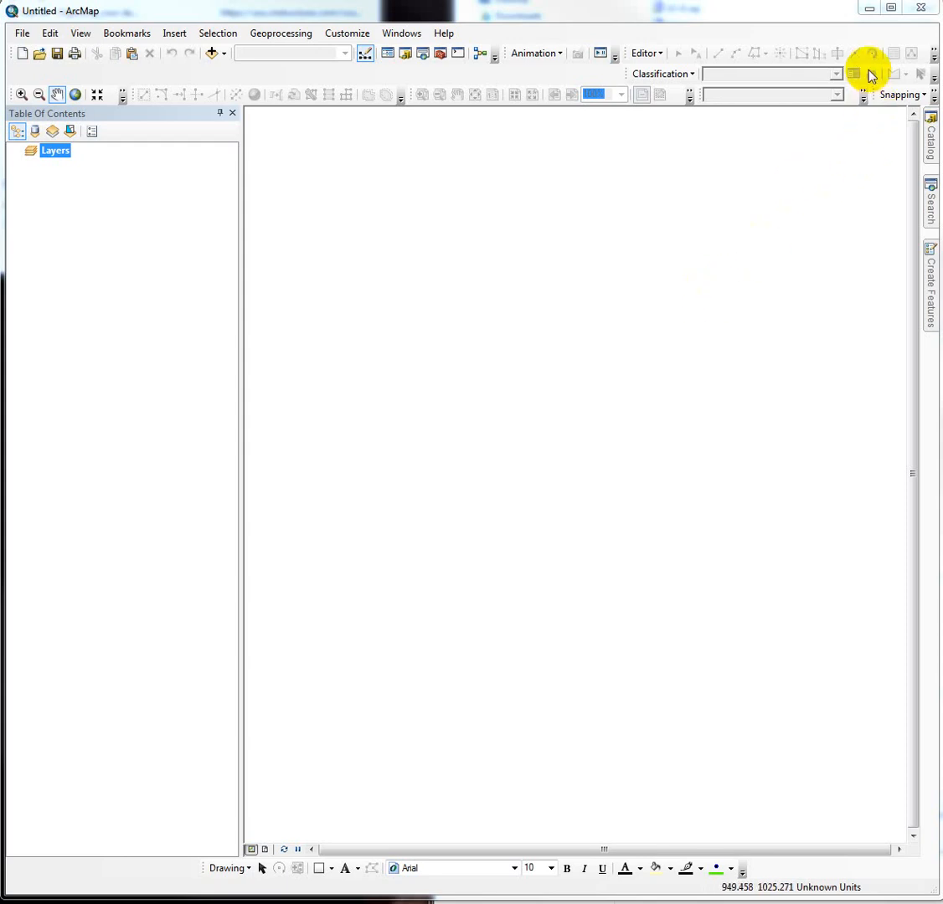
{"action": "mouse_move", "coordinate": [775, 66]}
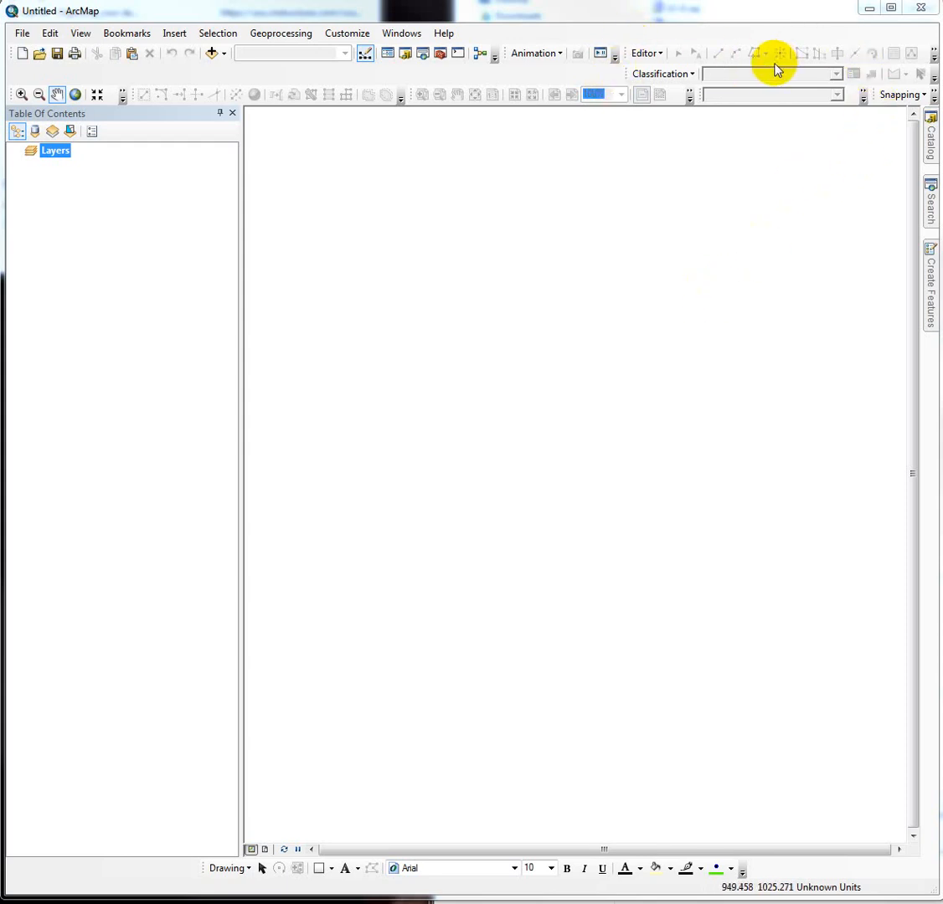
{"action": "mouse_move", "coordinate": [758, 81]}
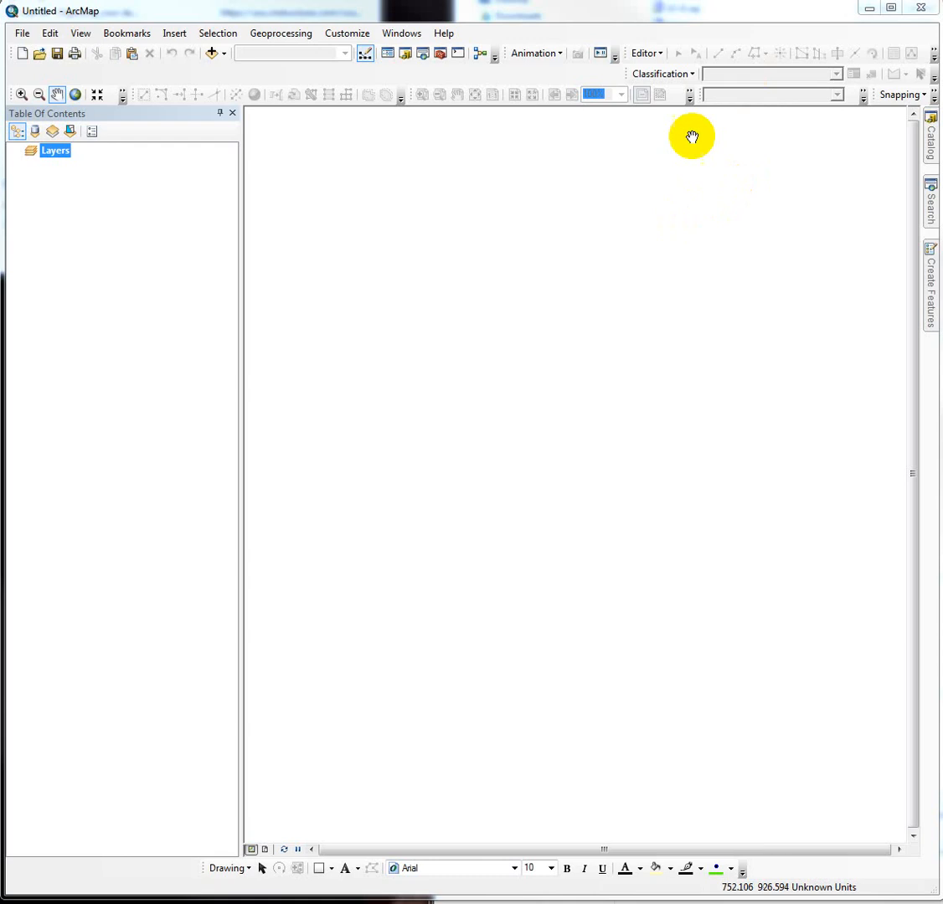
{"action": "mouse_move", "coordinate": [209, 90]}
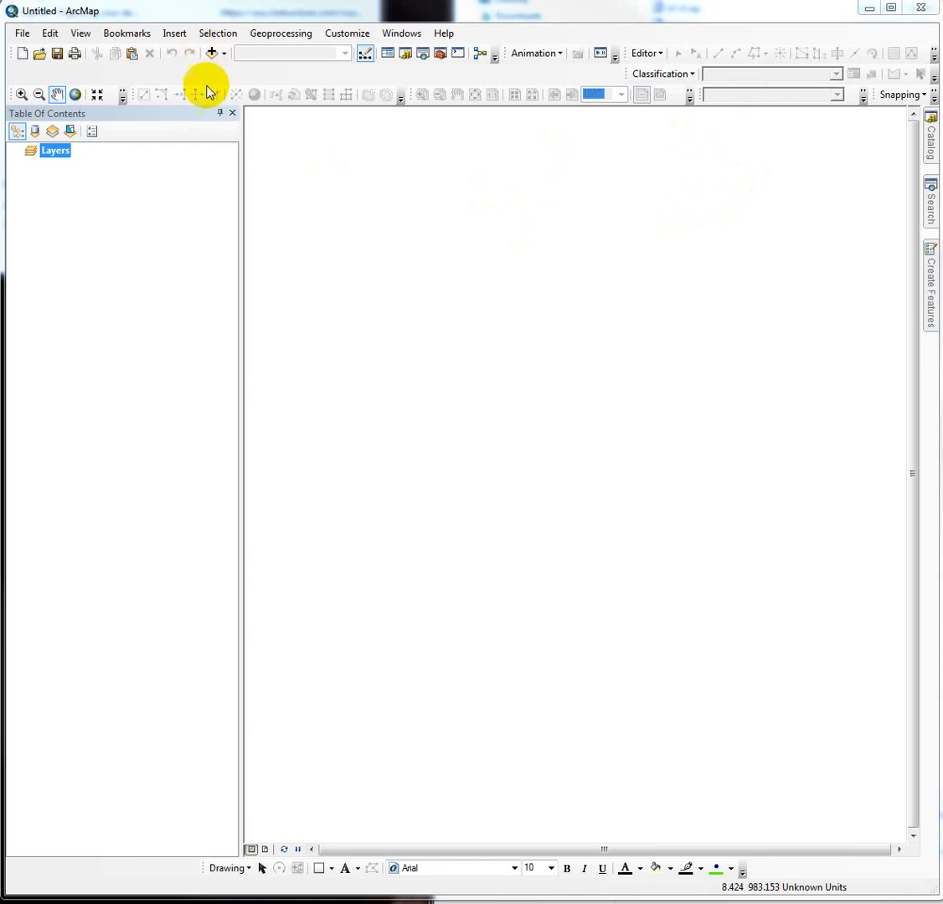
{"action": "mouse_move", "coordinate": [215, 81]}
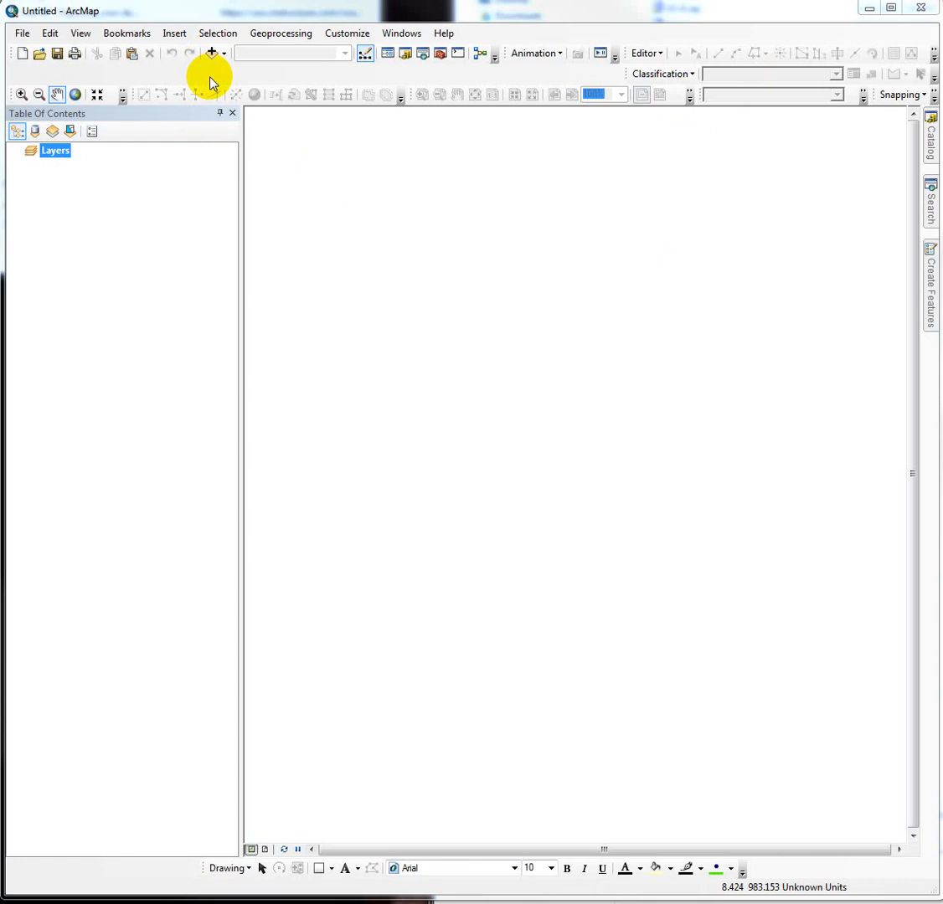
{"action": "mouse_move", "coordinate": [460, 272]}
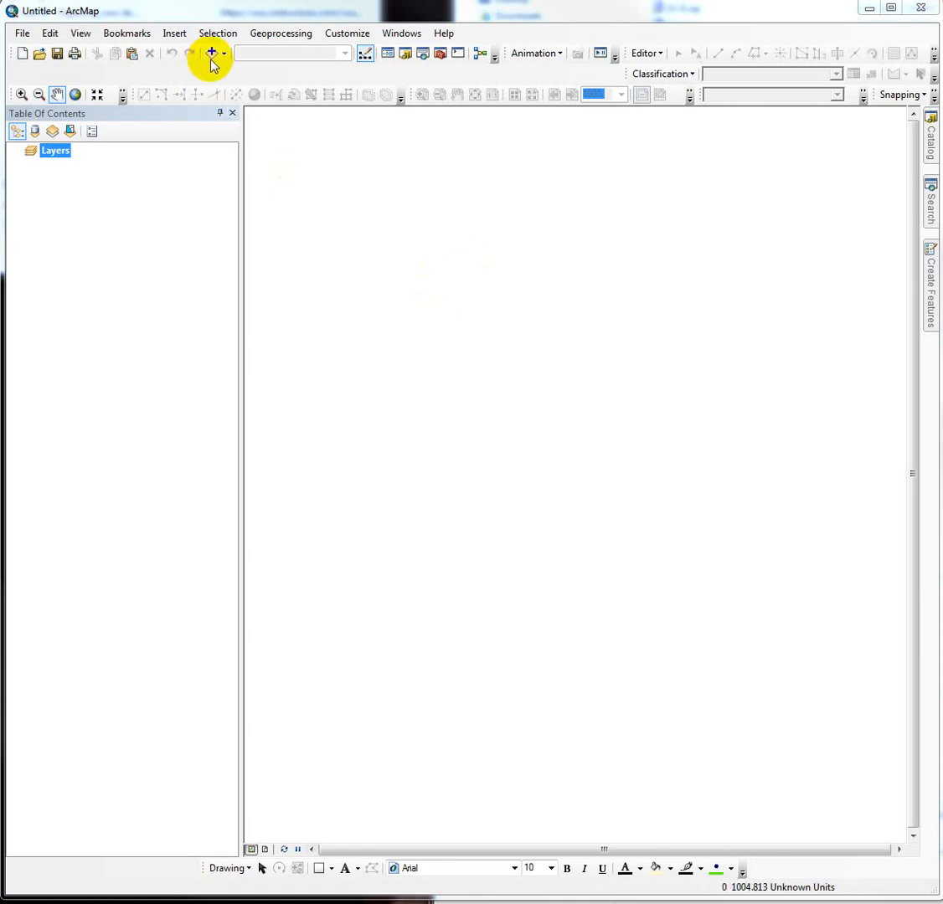
Add ogd_lidar_1.img and ogd_lidar_3.img from GW1800_Lab08_Data to the map.
{"action": "left_click", "coordinate": [210, 52]}
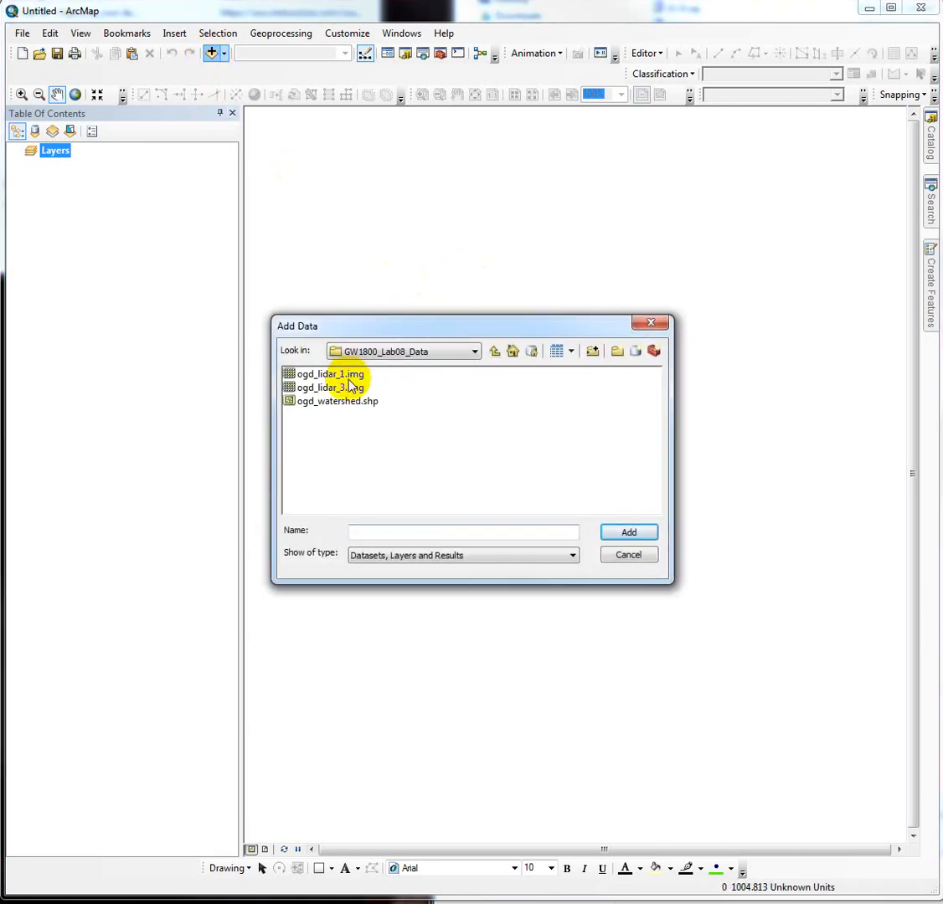
{"action": "left_click", "coordinate": [328, 373]}
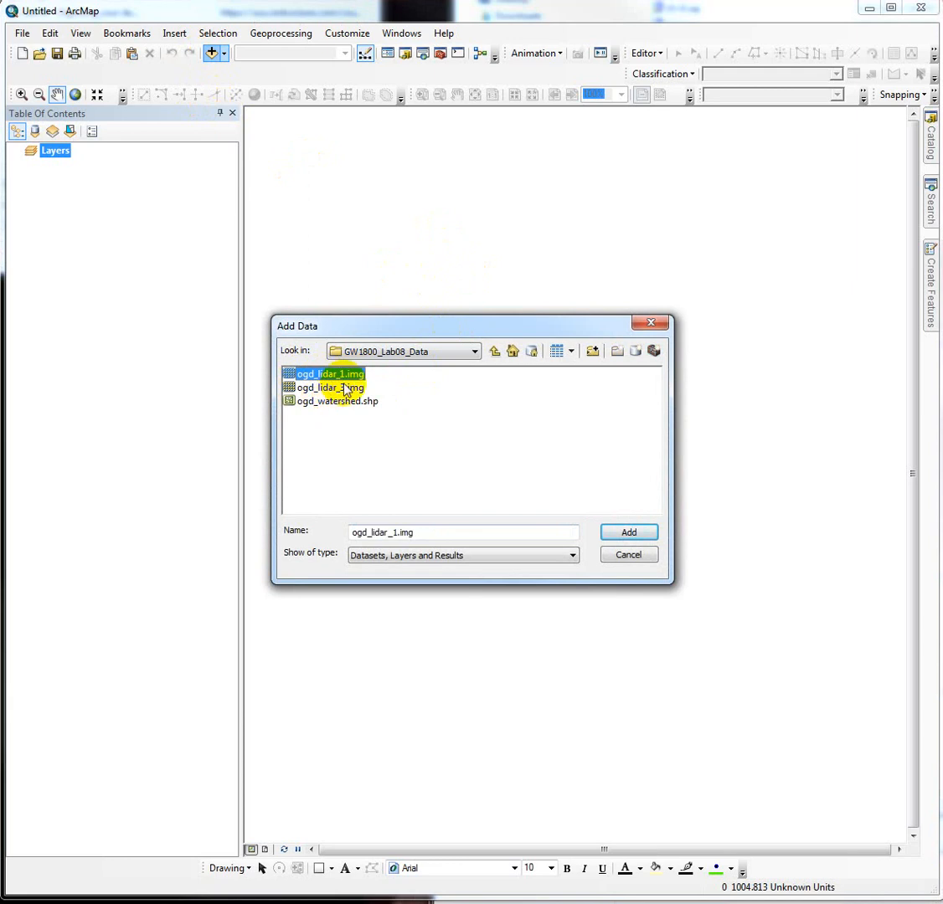
{"action": "left_click", "coordinate": [328, 387]}
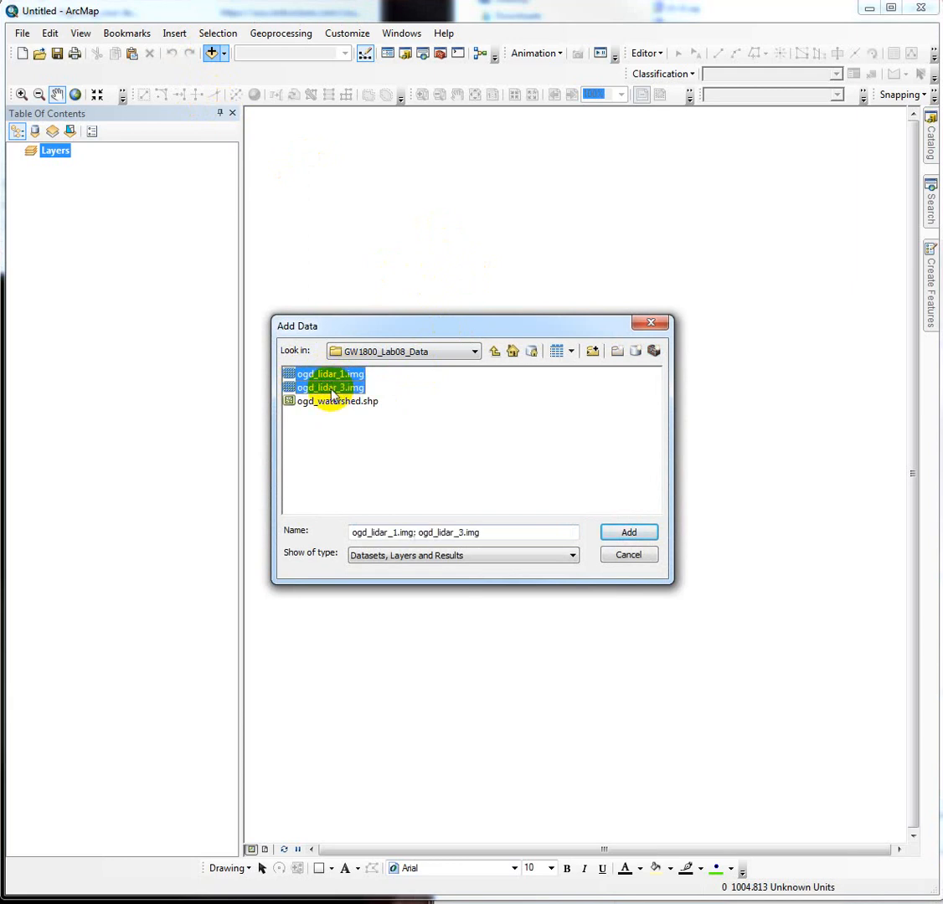
{"action": "left_click", "coordinate": [628, 532]}
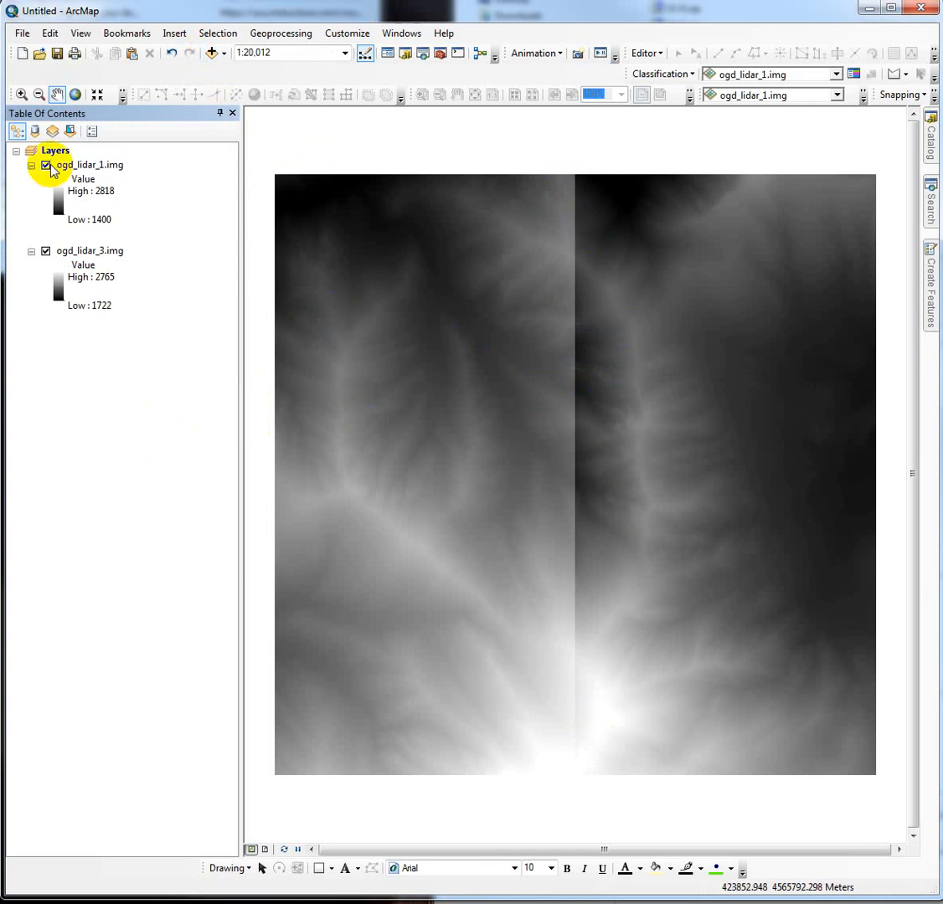
{"action": "left_click", "coordinate": [46, 165]}
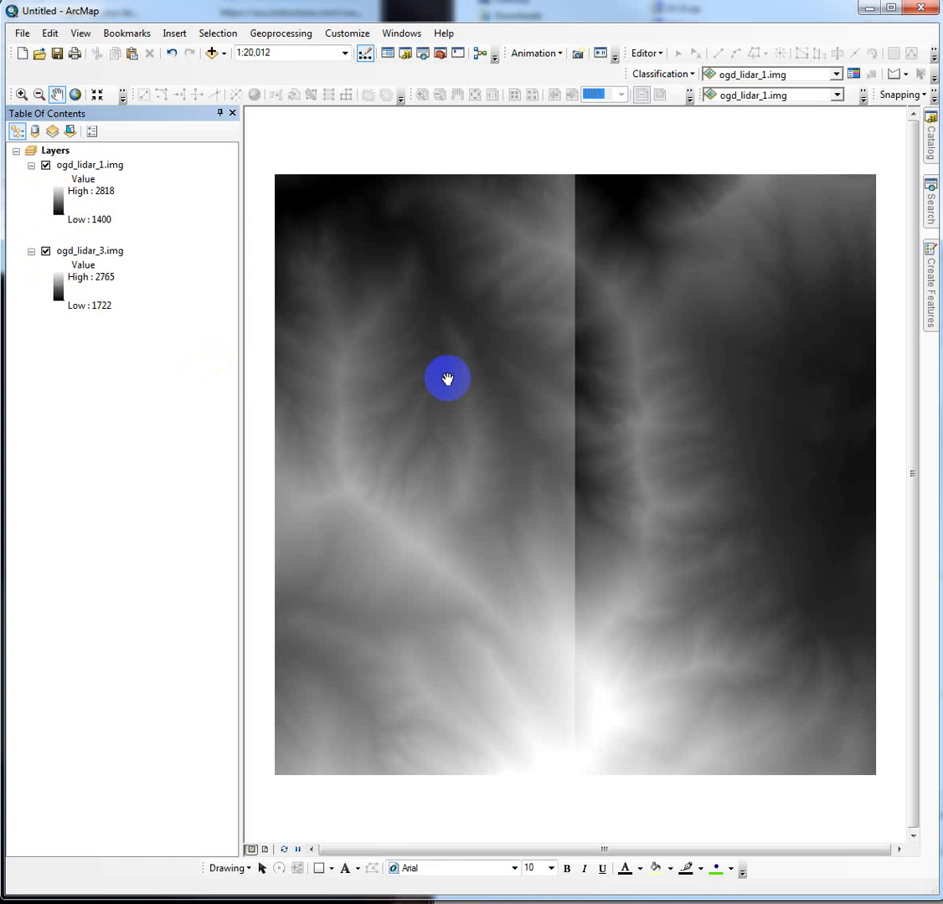
{"action": "mouse_move", "coordinate": [361, 506]}
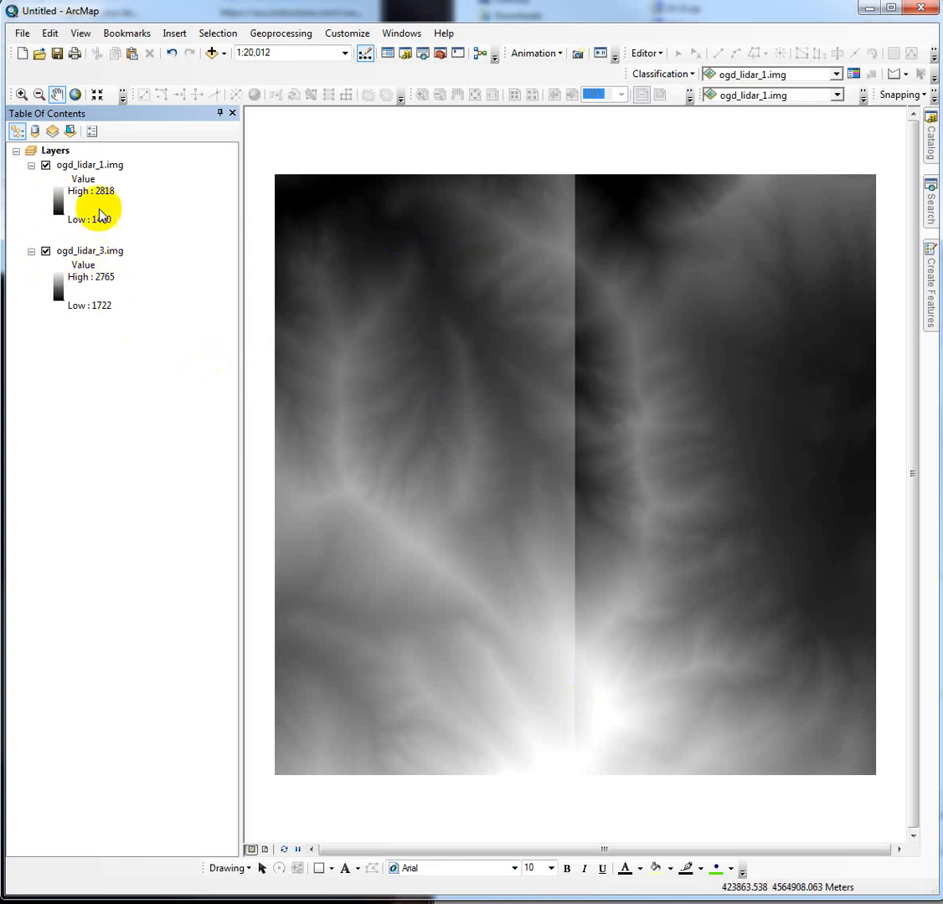
Review ogd_lidar_1 properties: 1000 by 2000 cells, 2 m cell size, one 32-bit signed band.
{"action": "right_click", "coordinate": [90, 164]}
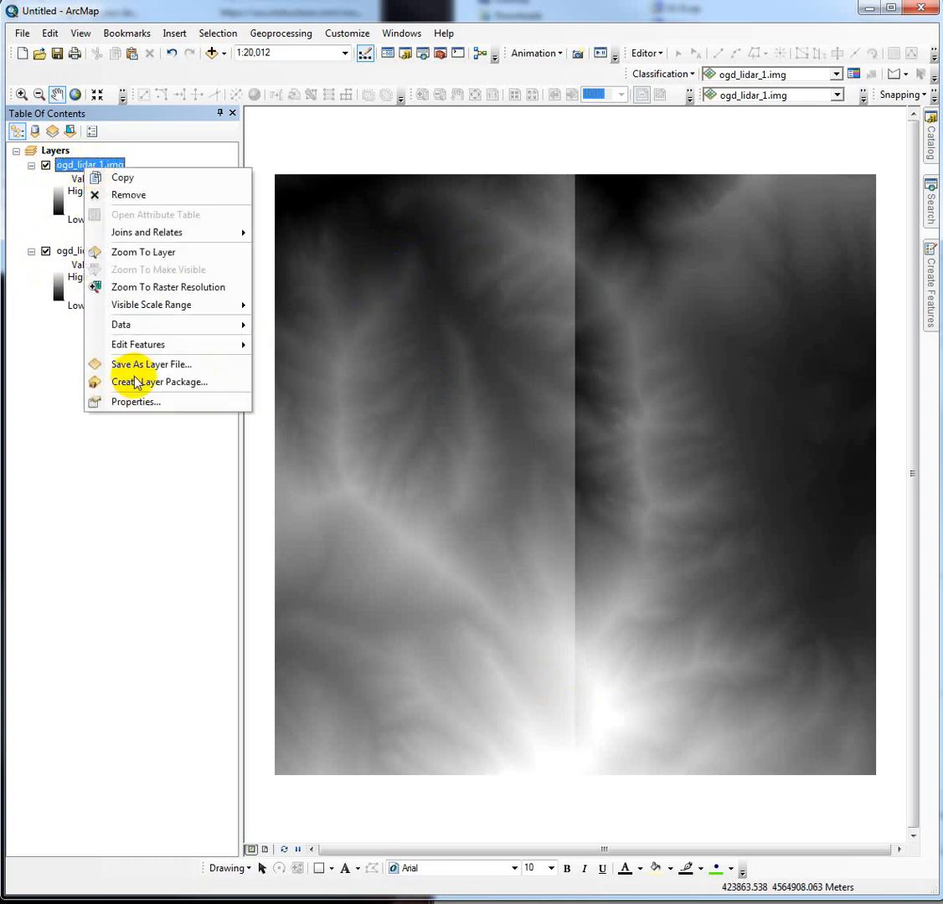
{"action": "left_click", "coordinate": [135, 402]}
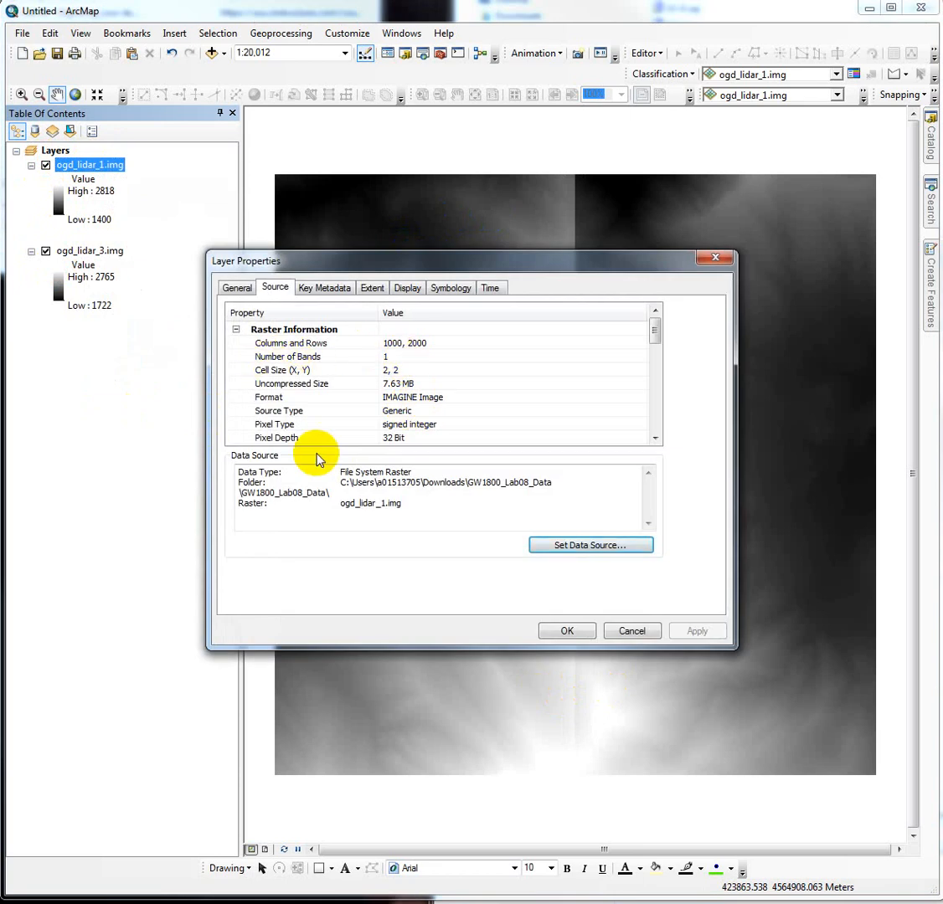
{"action": "mouse_move", "coordinate": [398, 440]}
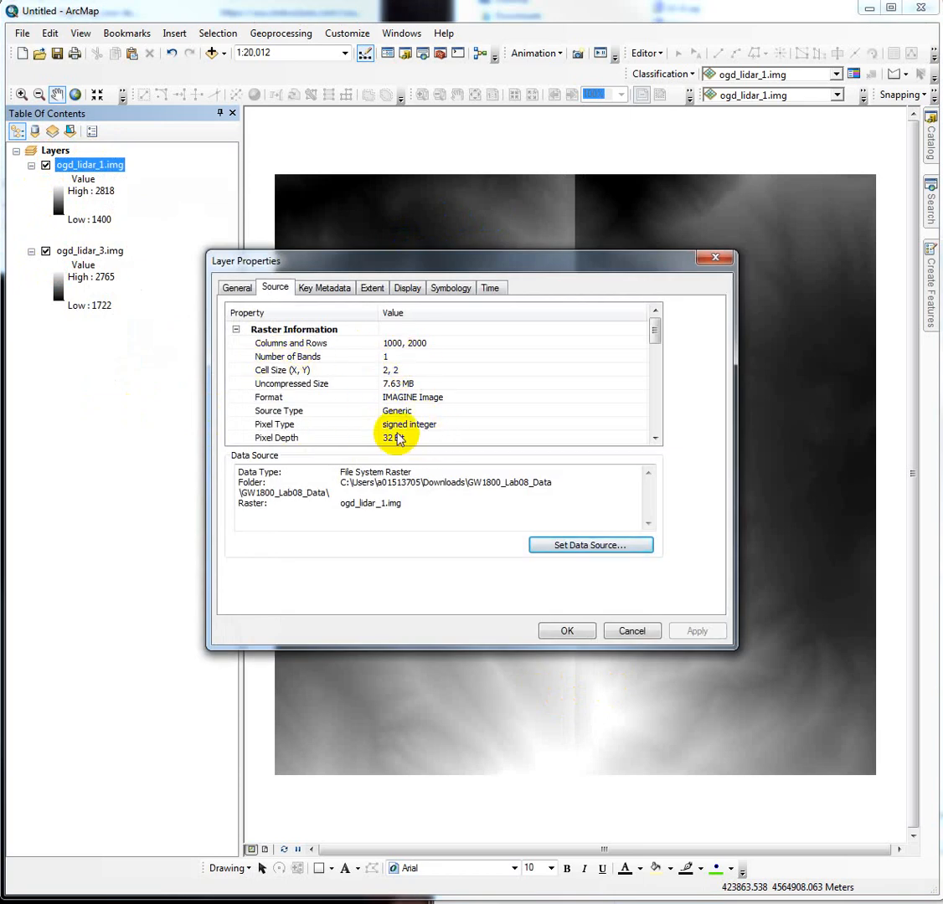
{"action": "mouse_move", "coordinate": [405, 390]}
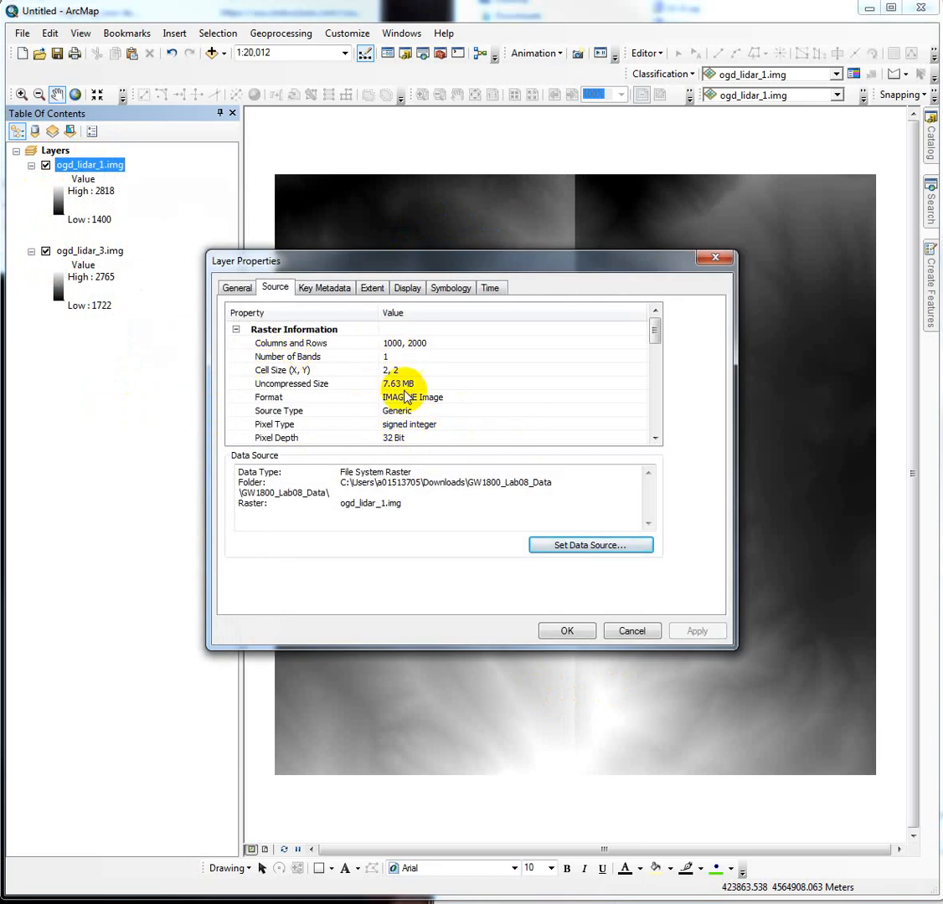
{"action": "mouse_move", "coordinate": [393, 445]}
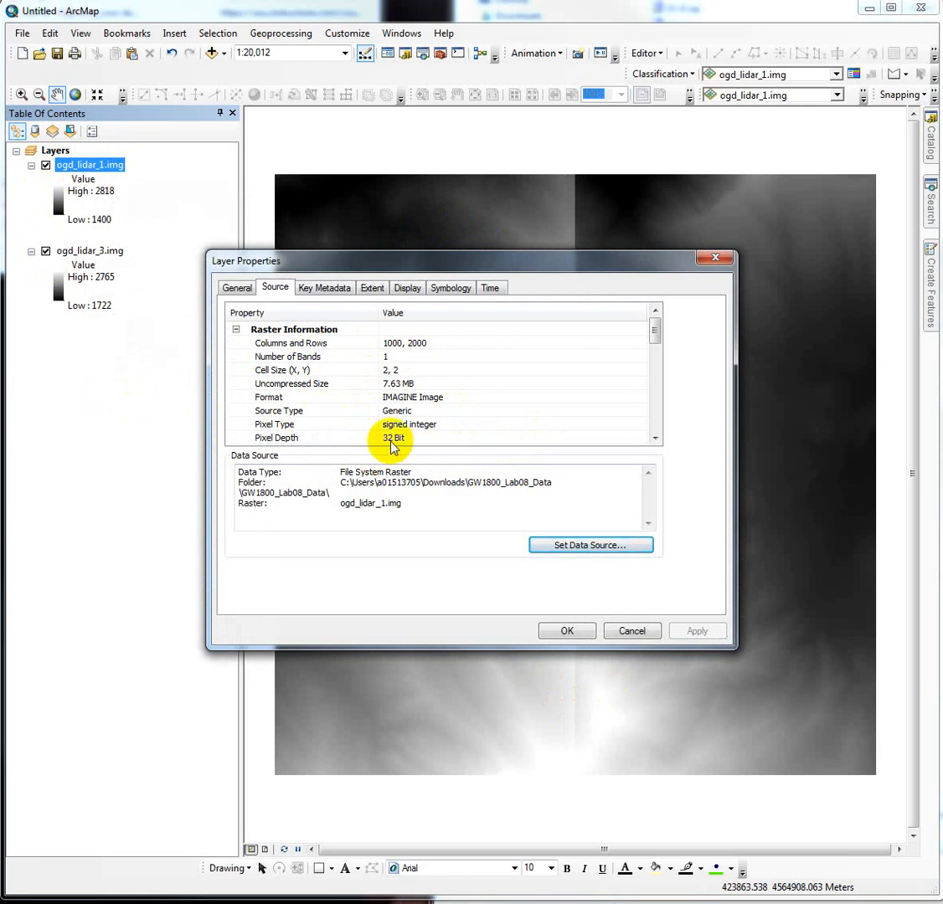
{"action": "mouse_move", "coordinate": [386, 364]}
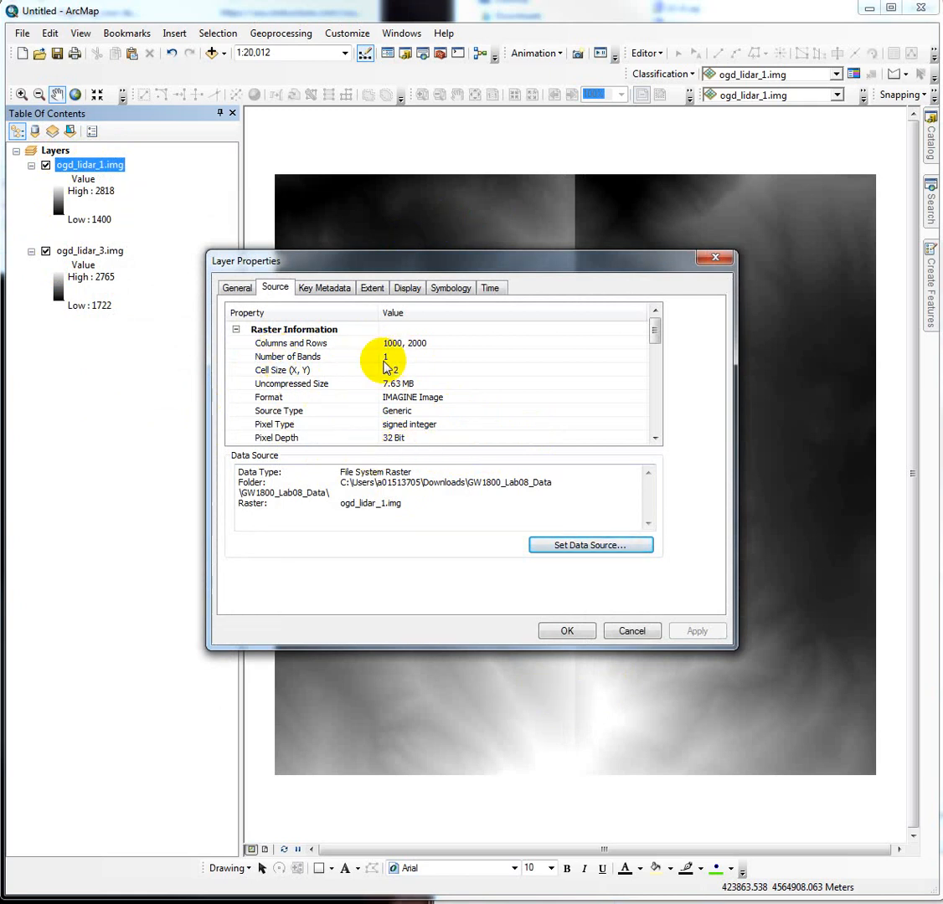
{"action": "mouse_move", "coordinate": [456, 360]}
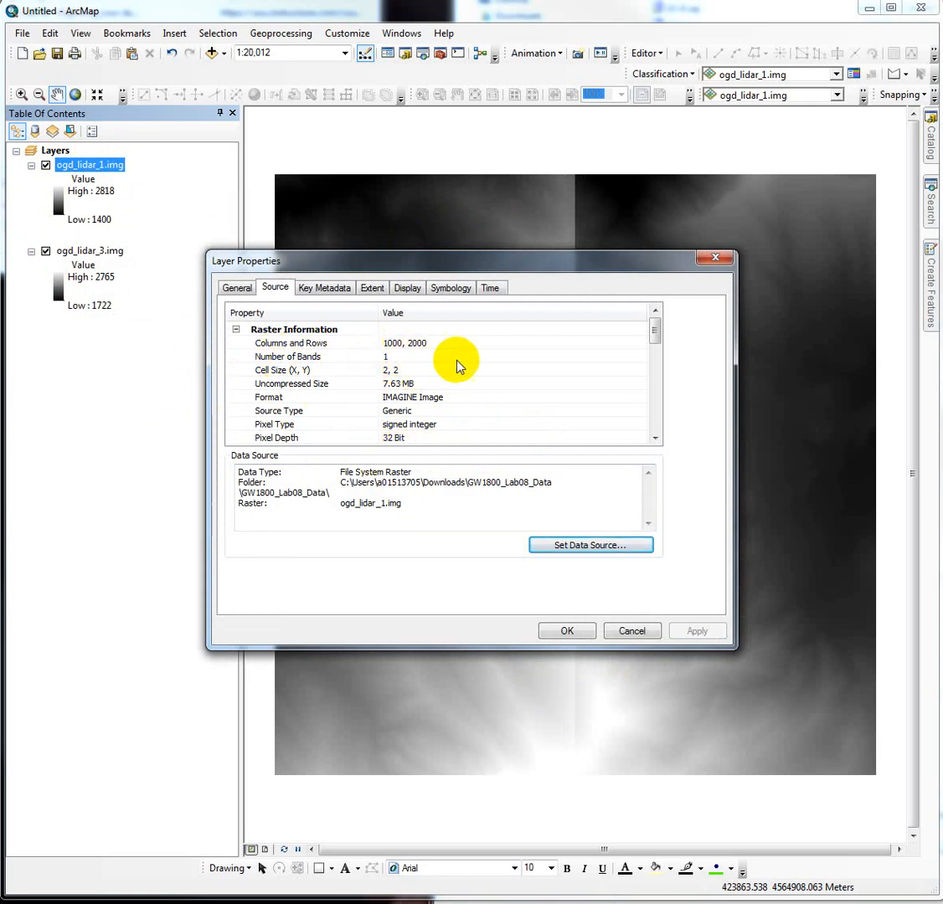
{"action": "mouse_move", "coordinate": [410, 366]}
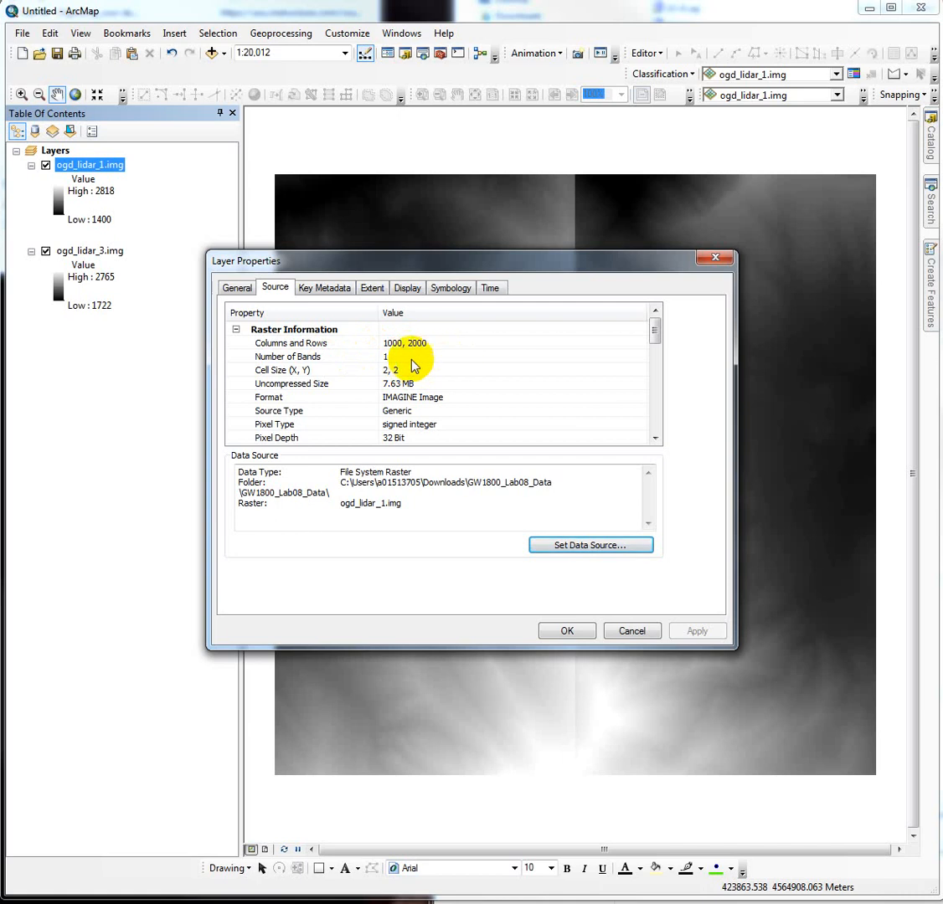
{"action": "mouse_move", "coordinate": [393, 377]}
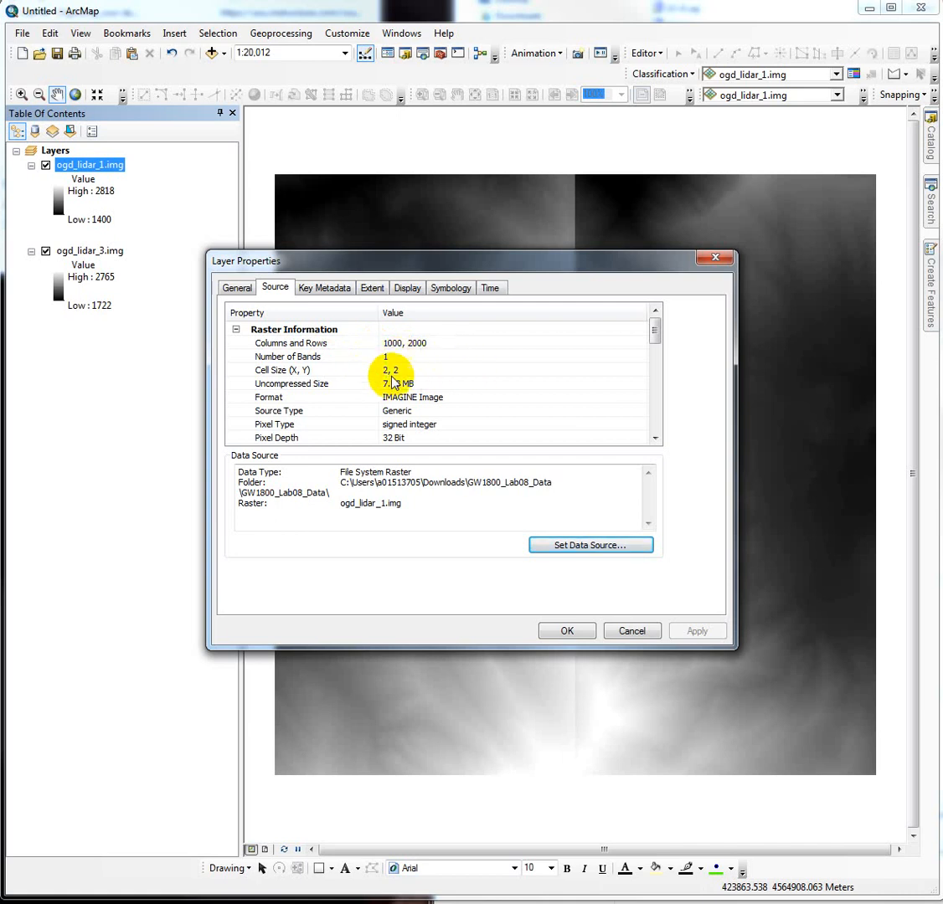
{"action": "mouse_move", "coordinate": [398, 423]}
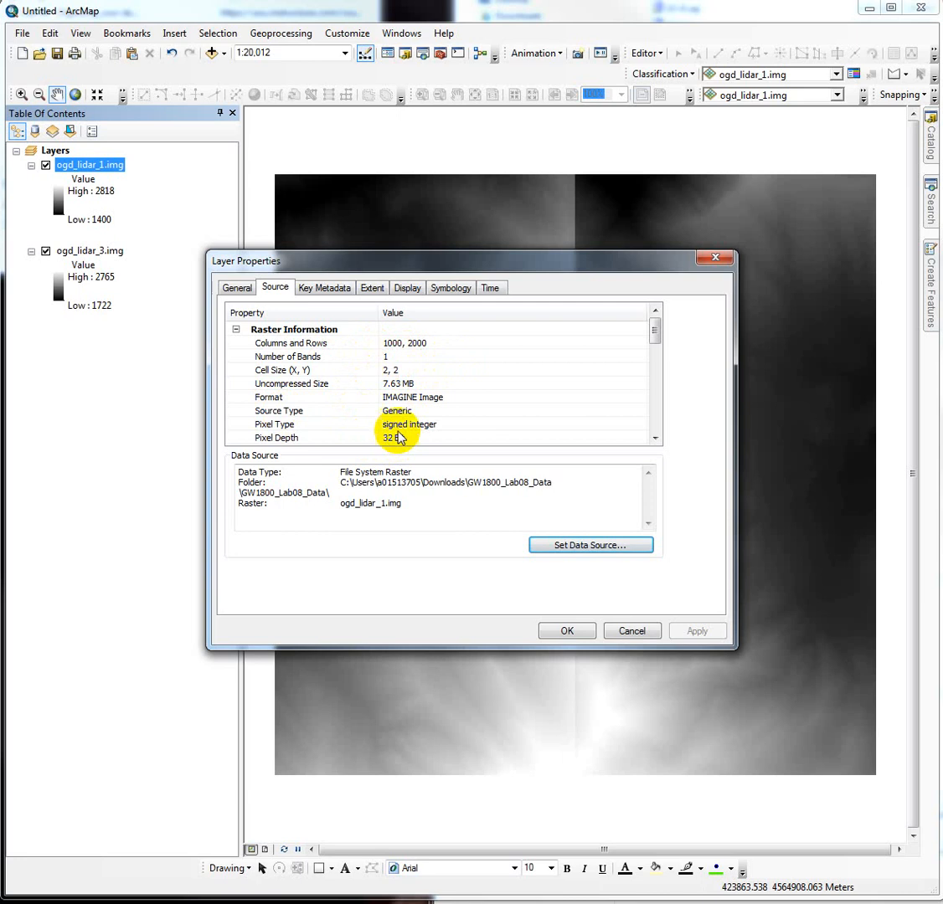
{"action": "mouse_move", "coordinate": [281, 425]}
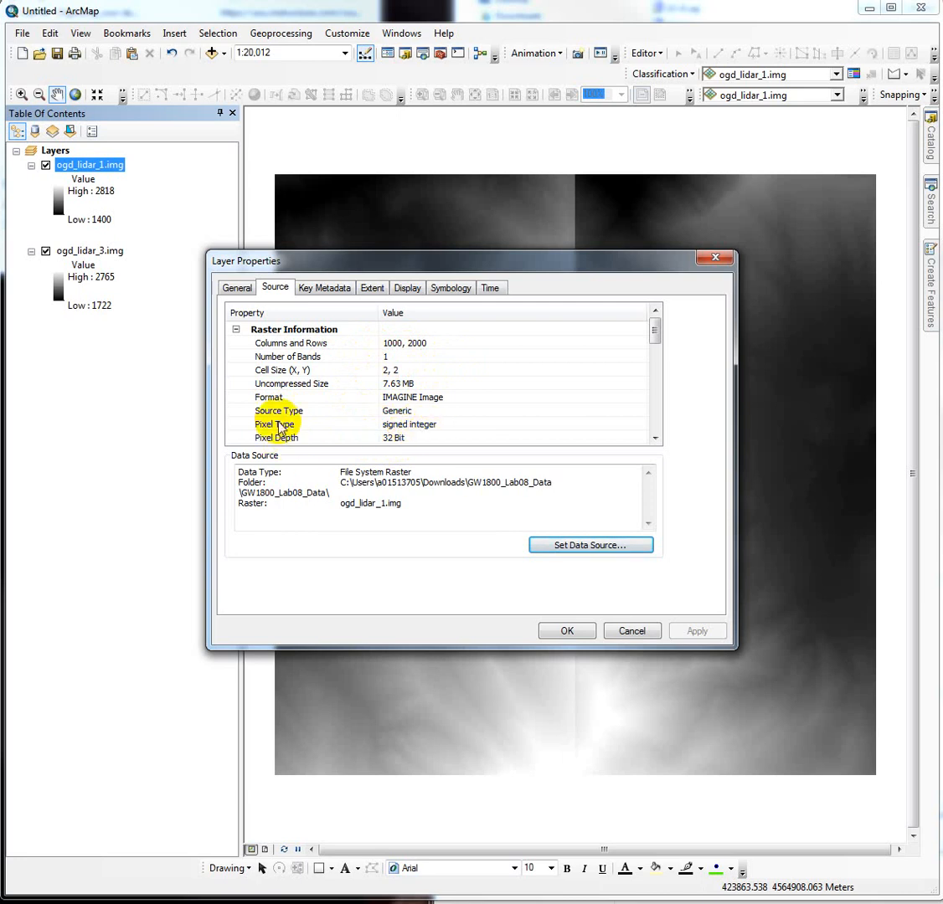
{"action": "mouse_move", "coordinate": [409, 421]}
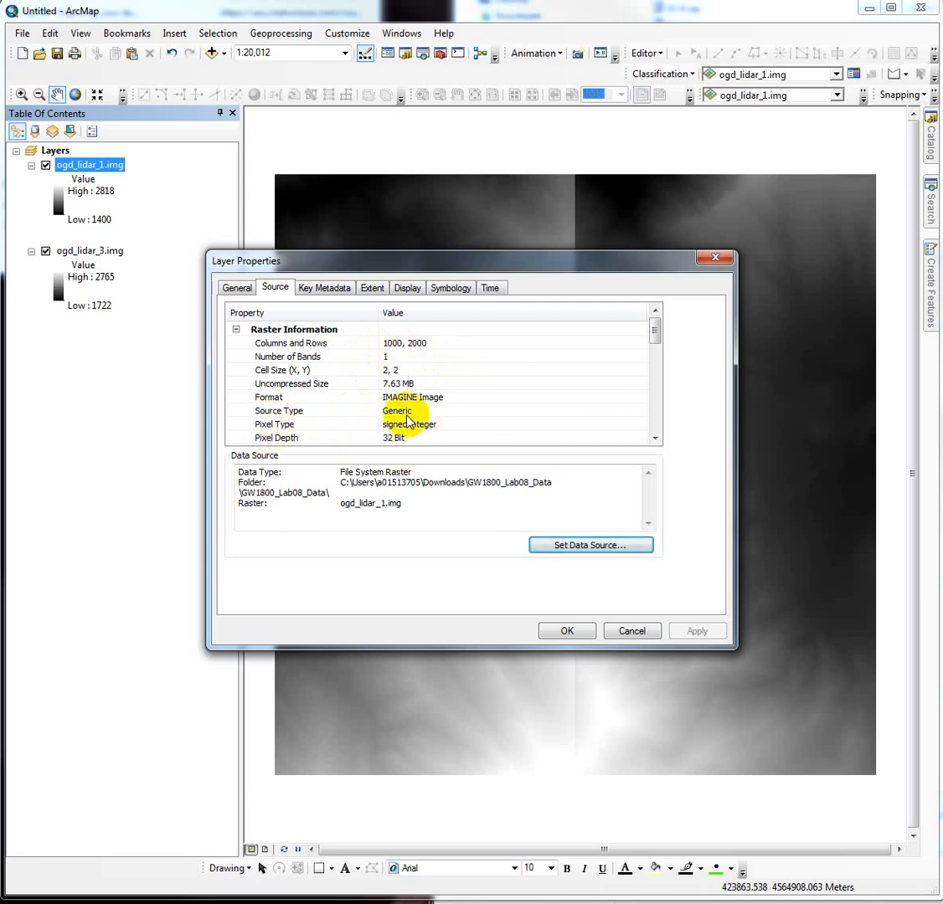
{"action": "mouse_move", "coordinate": [565, 295]}
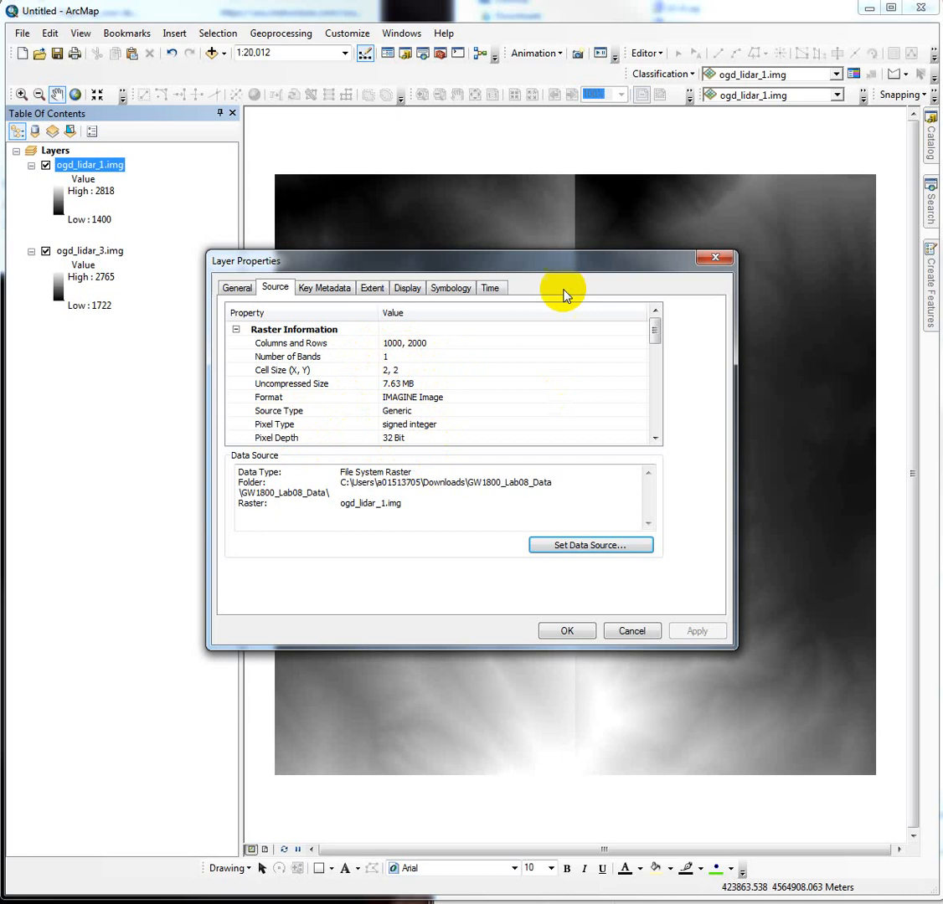
{"action": "mouse_move", "coordinate": [408, 441]}
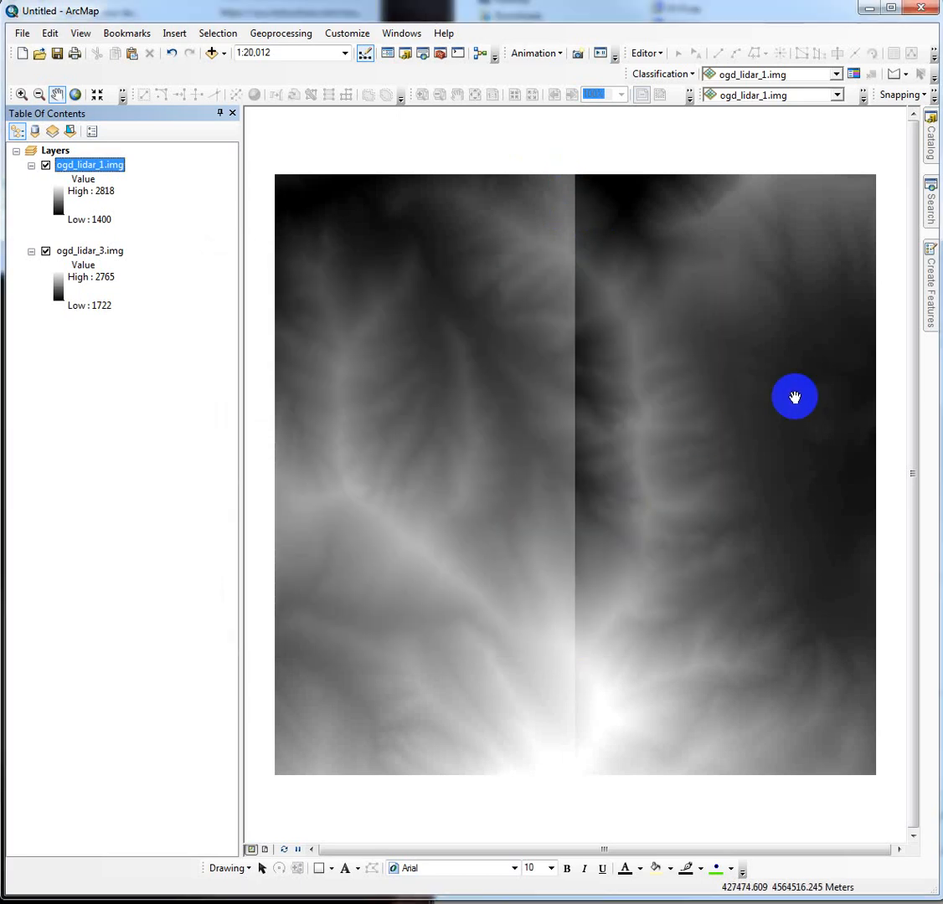
{"action": "right_click", "coordinate": [89, 164]}
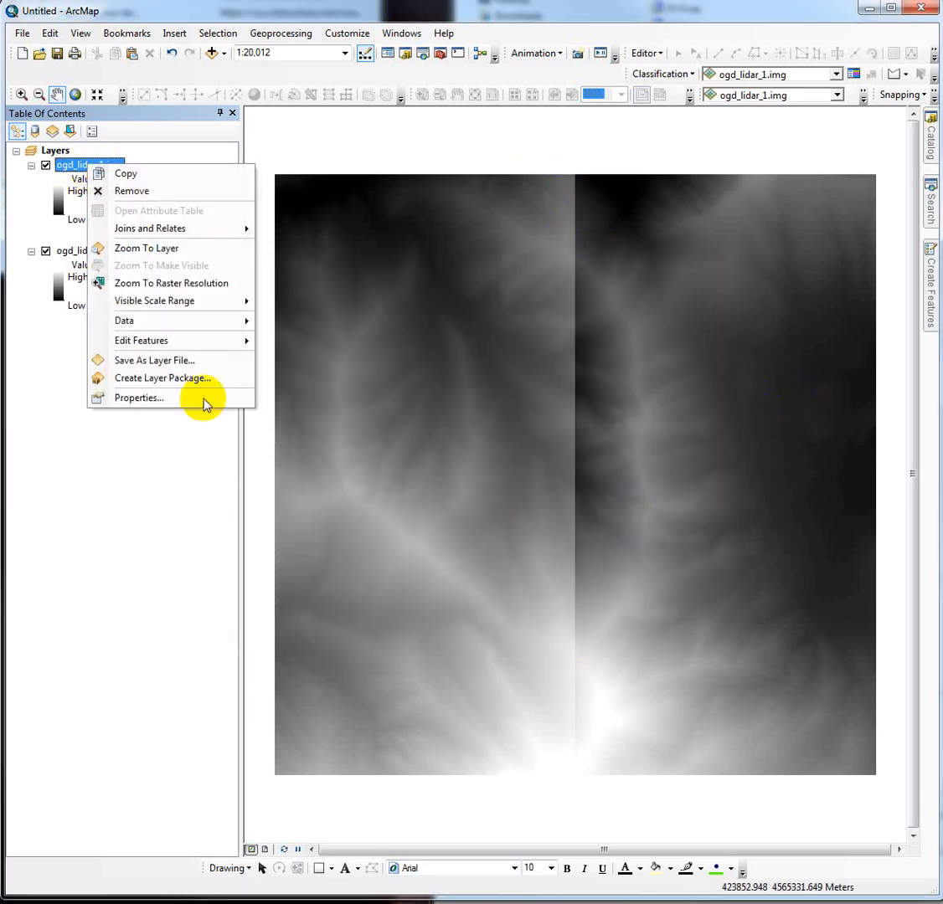
{"action": "left_click", "coordinate": [139, 397]}
{"action": "type", "text": "mosaic to new raster"}
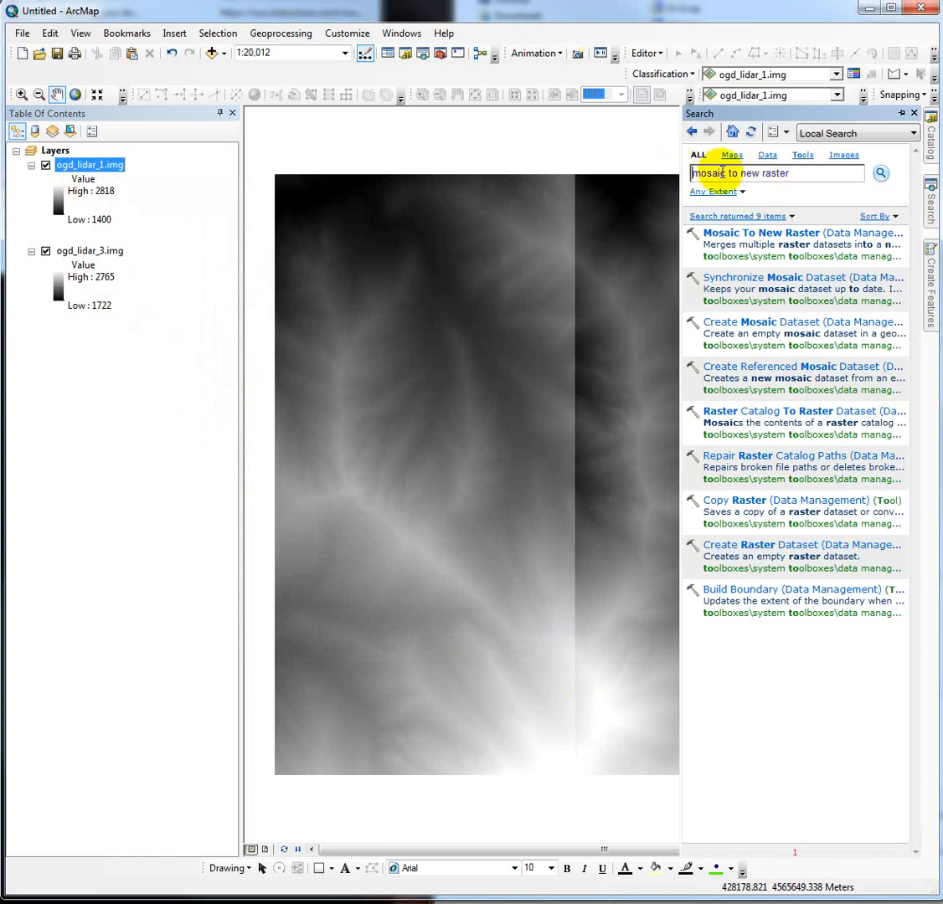
{"action": "mouse_move", "coordinate": [785, 267]}
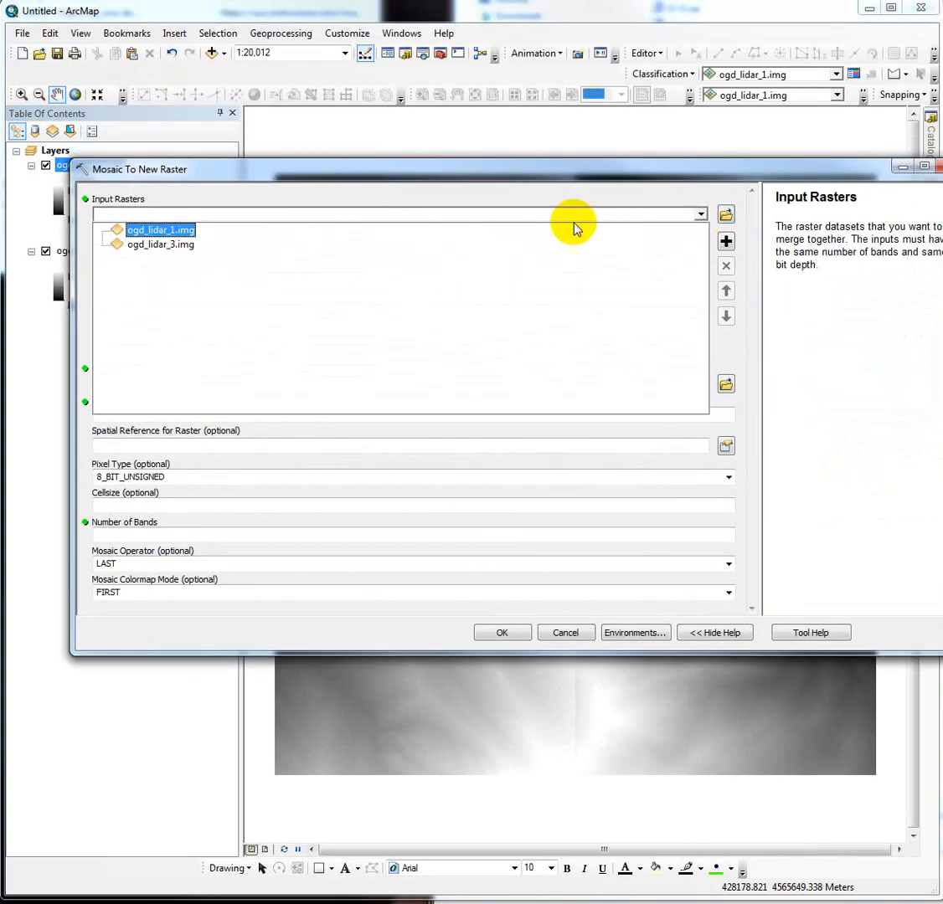
{"action": "mouse_move", "coordinate": [371, 251]}
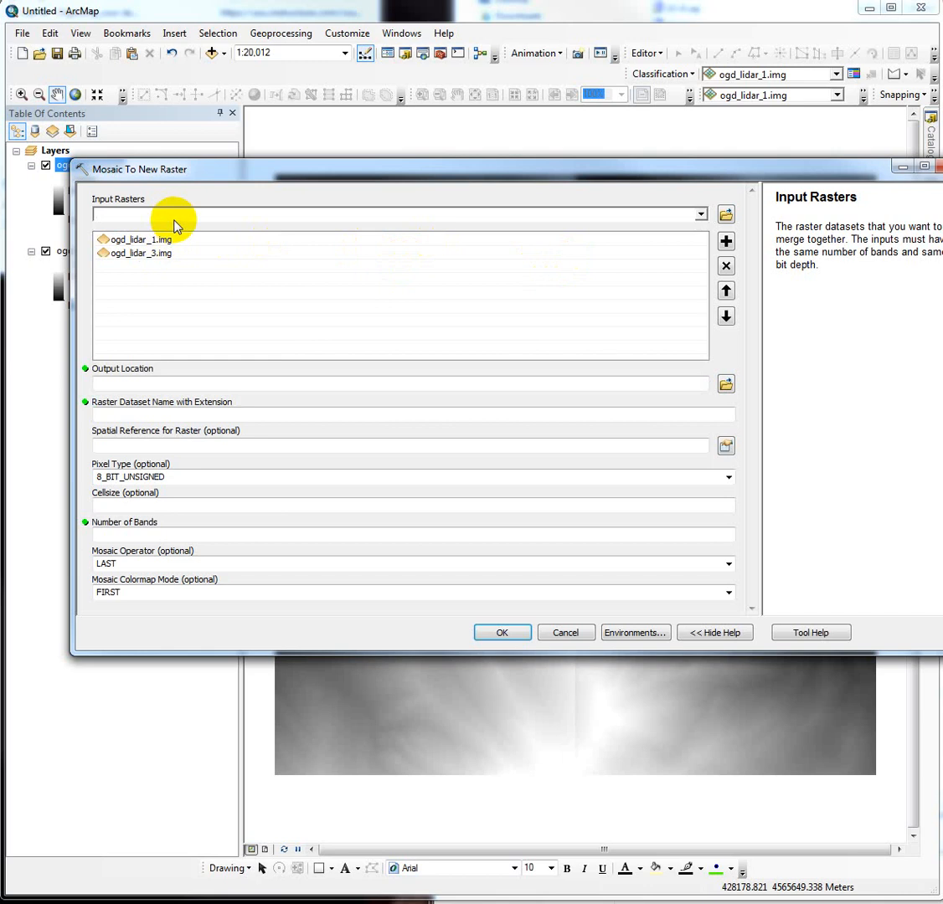
{"action": "mouse_move", "coordinate": [191, 265]}
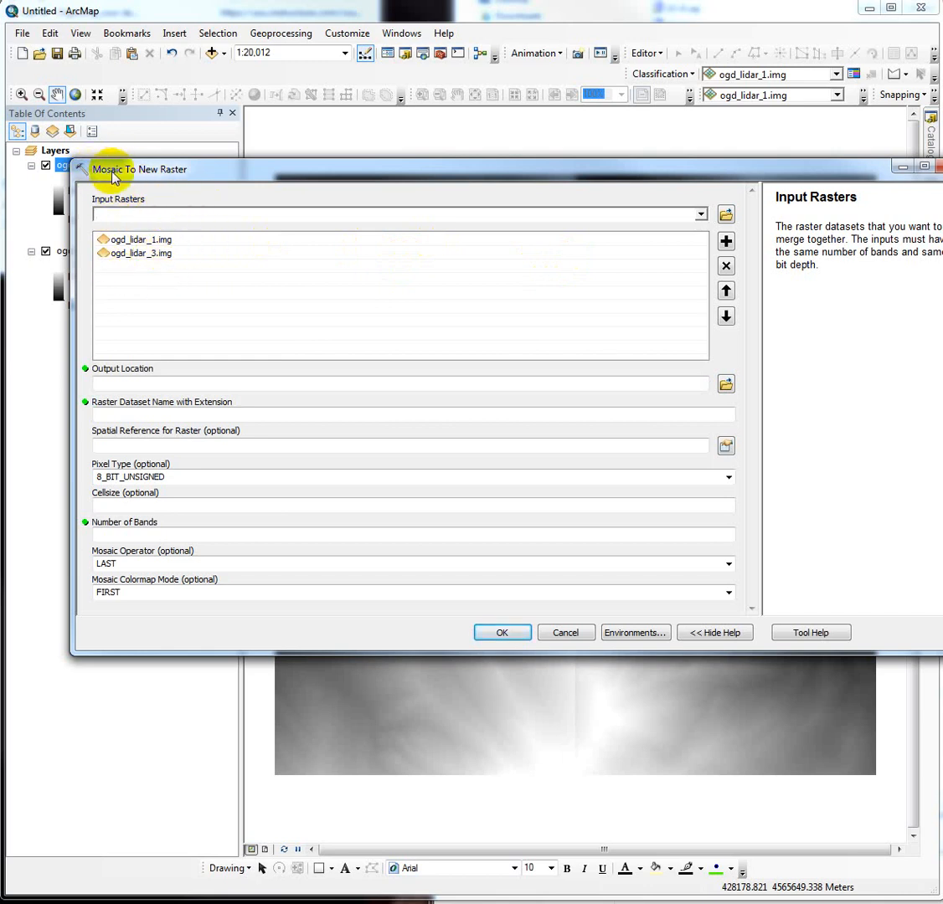
{"action": "mouse_move", "coordinate": [171, 174]}
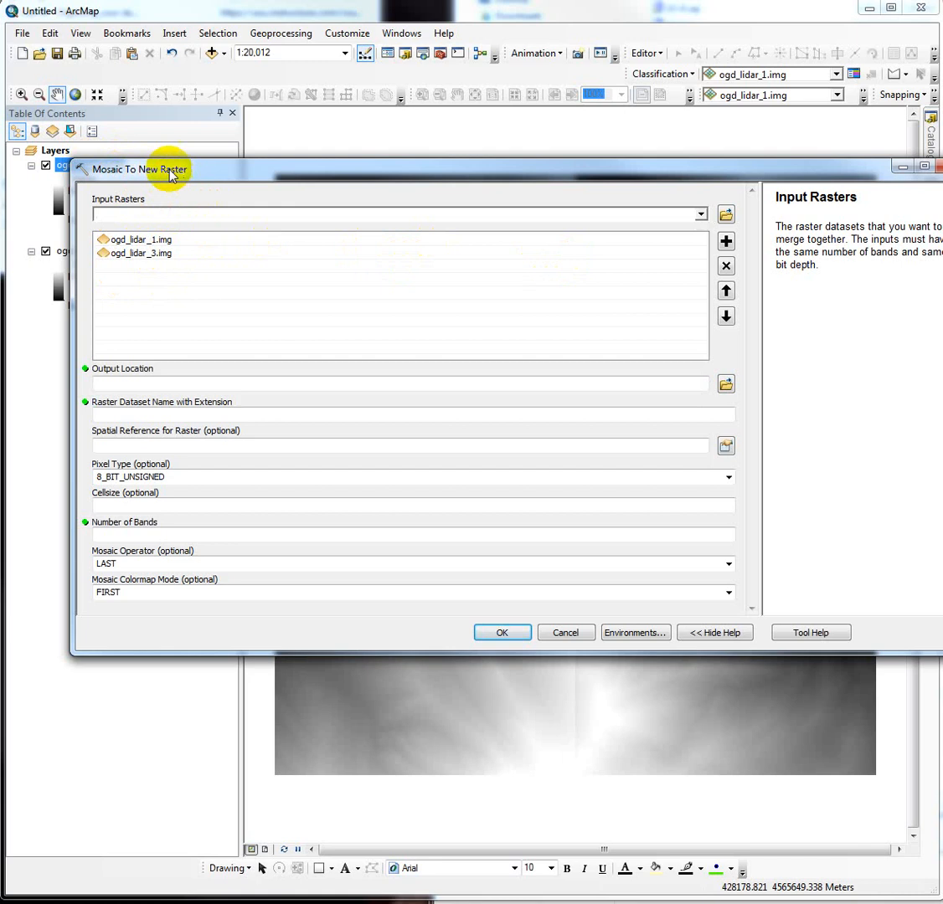
{"action": "mouse_move", "coordinate": [122, 375]}
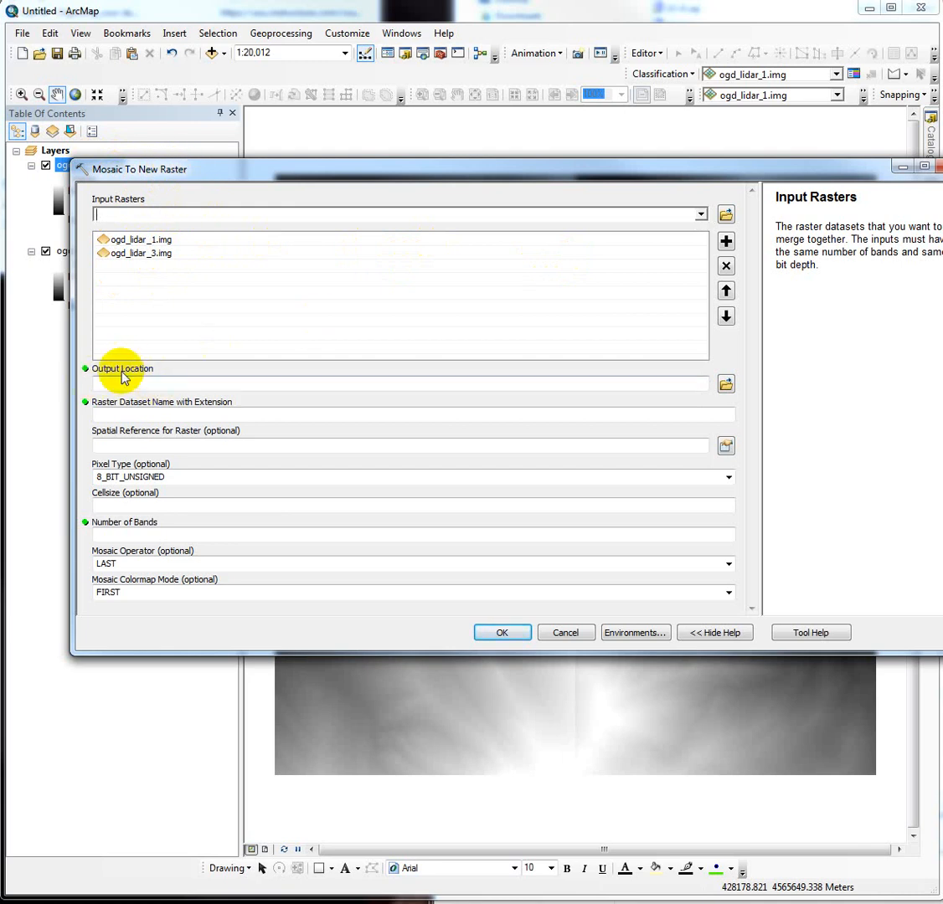
{"action": "mouse_move", "coordinate": [341, 387]}
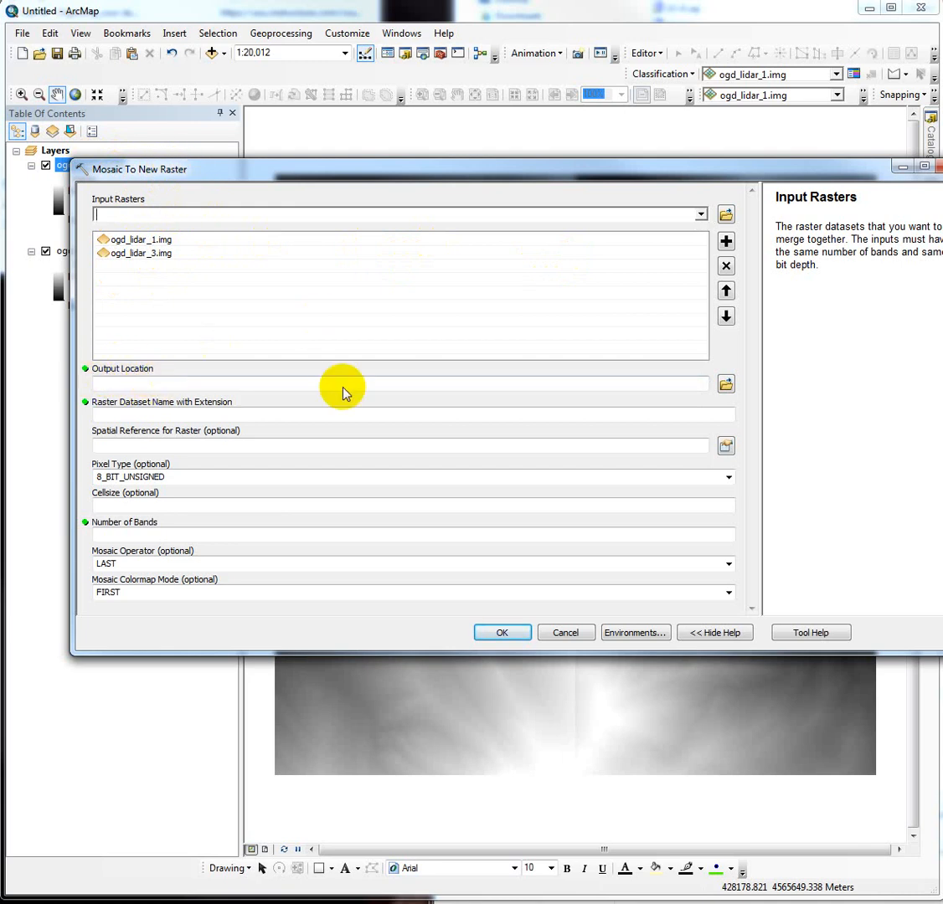
Set the mosaic output location to GW1800_Lab08_Data and name it Ogd_2m.
{"action": "left_click", "coordinate": [725, 383]}
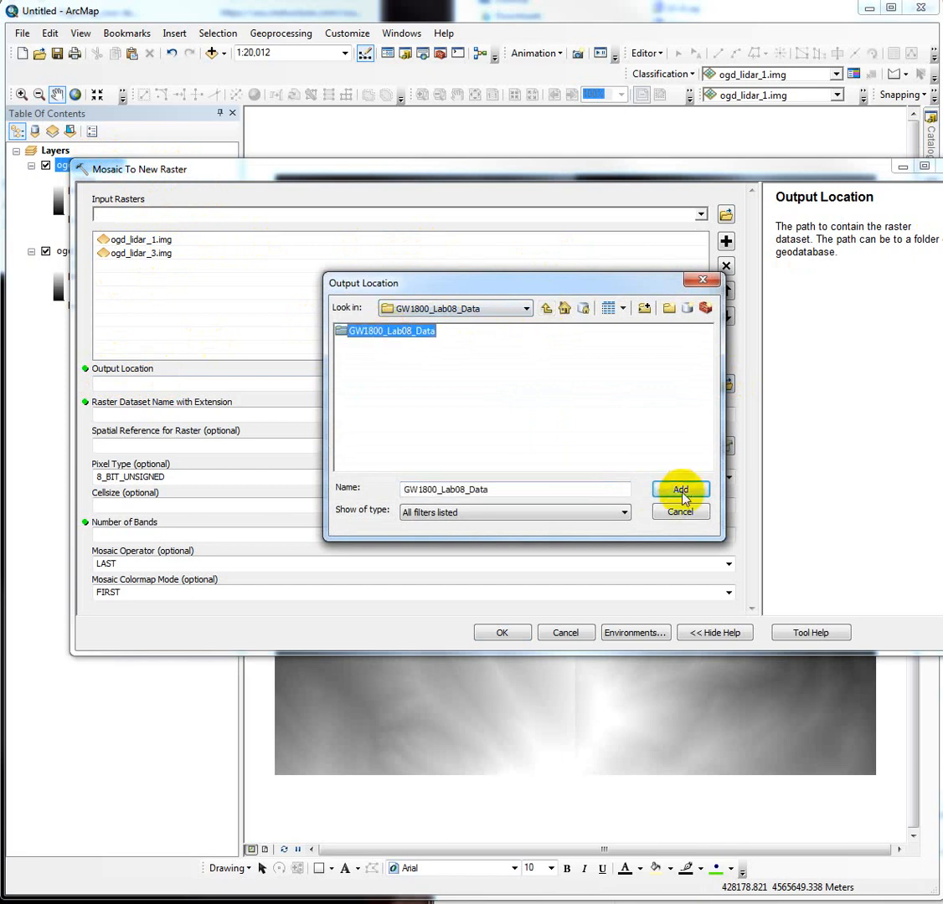
{"action": "left_click", "coordinate": [680, 488]}
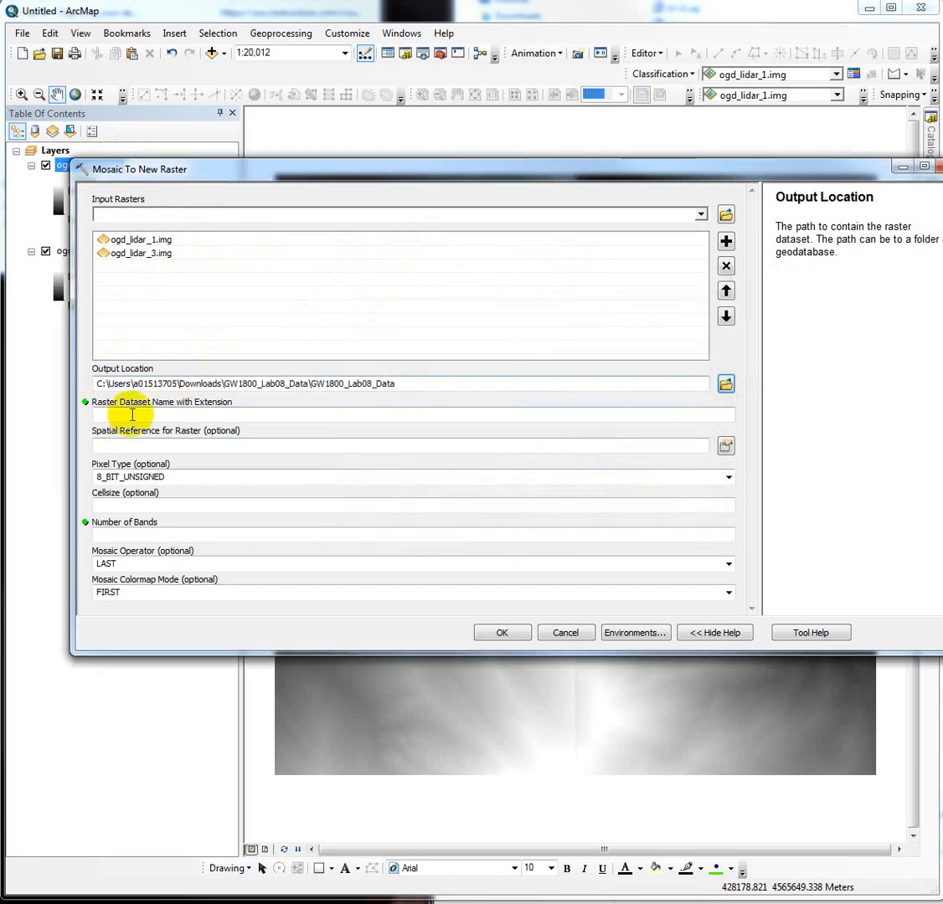
{"action": "left_click", "coordinate": [410, 415]}
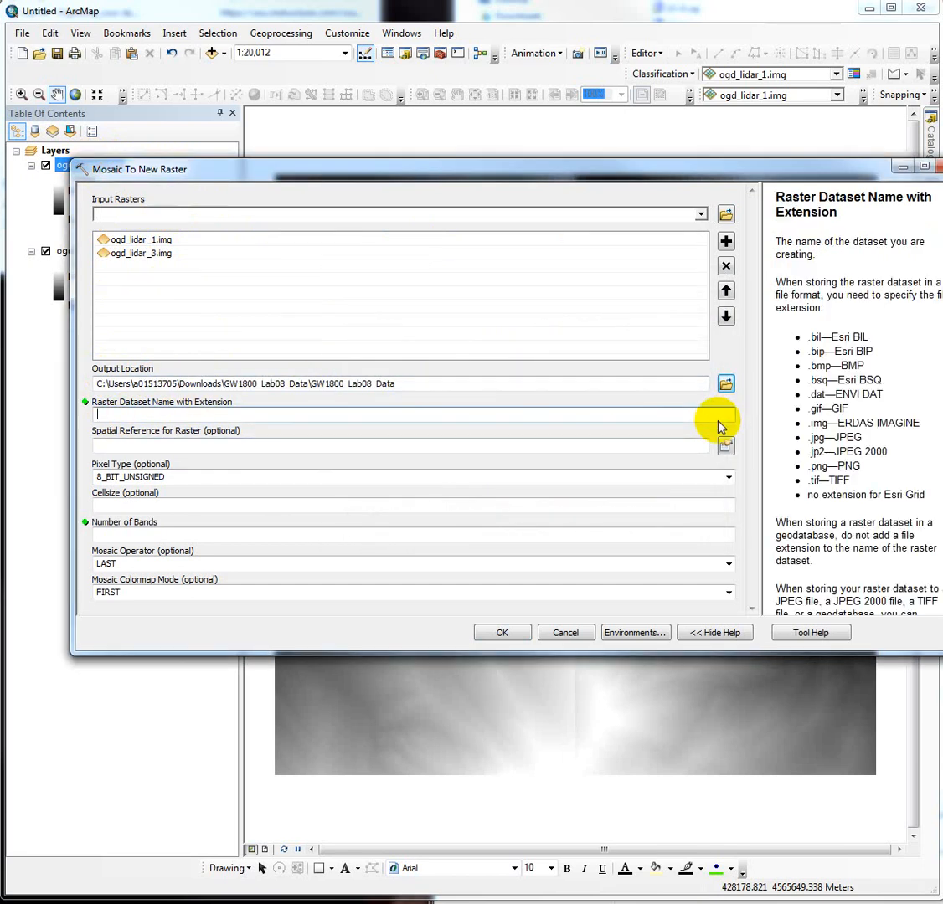
{"action": "type", "text": "Ogd"}
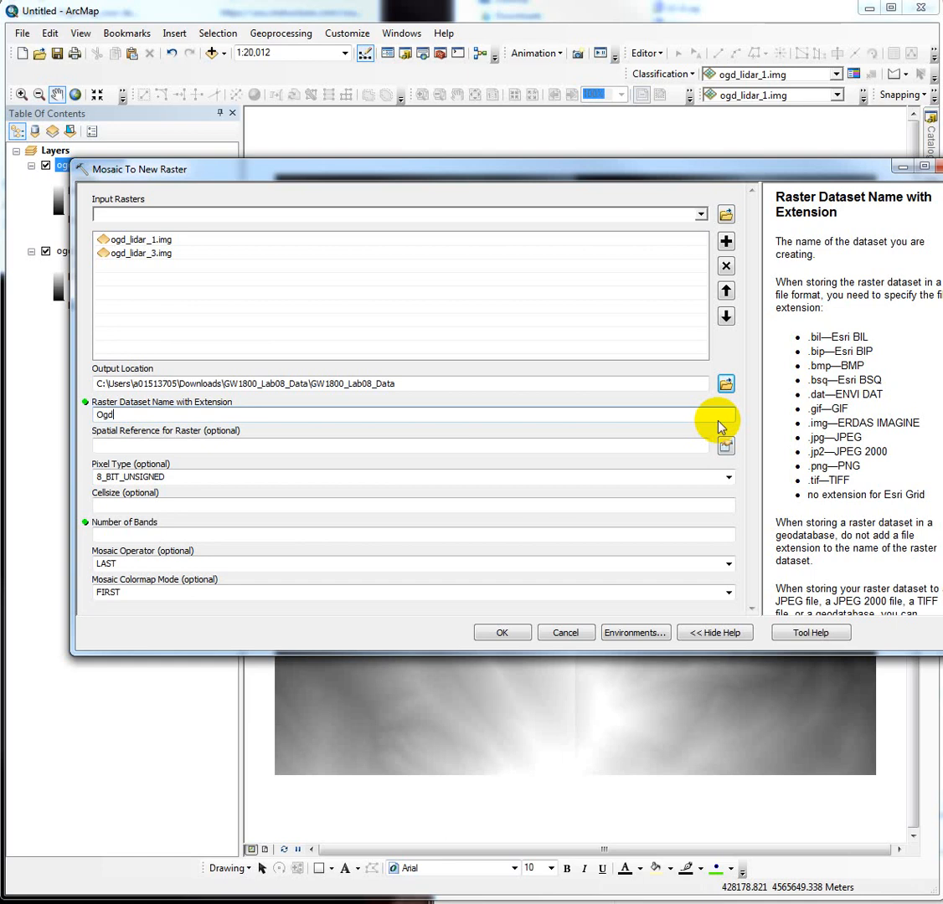
{"action": "type", "text": "_dem"}
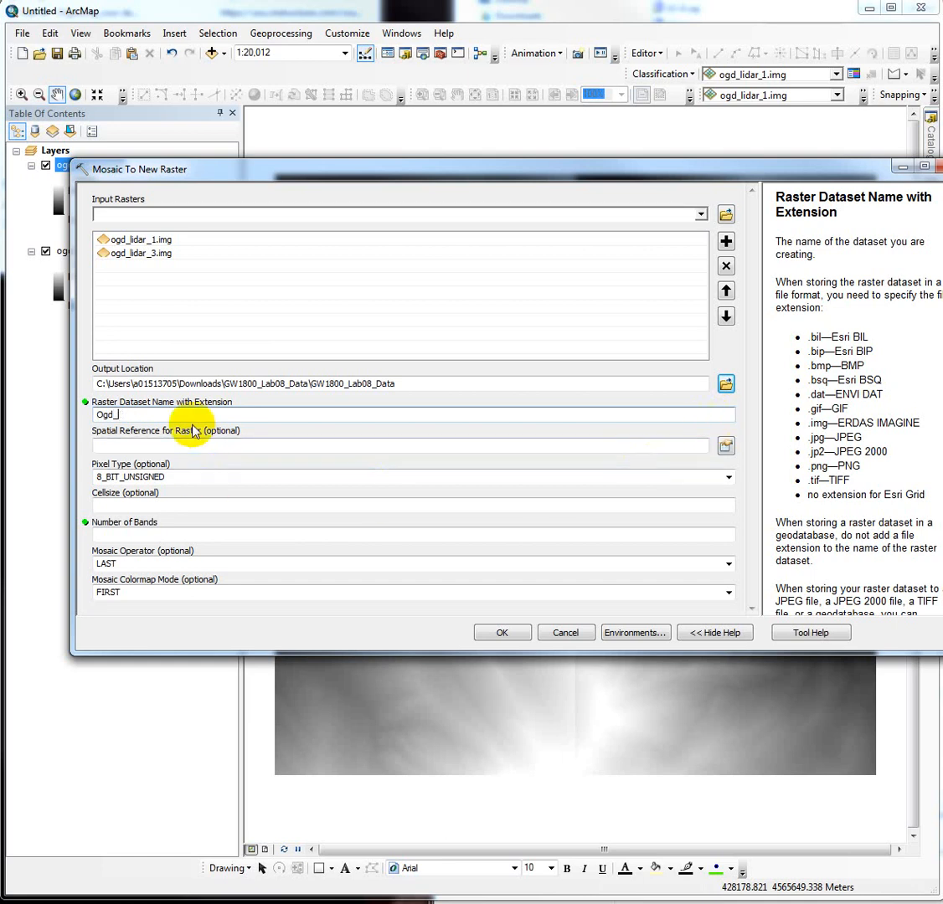
{"action": "type", "text": "2m"}
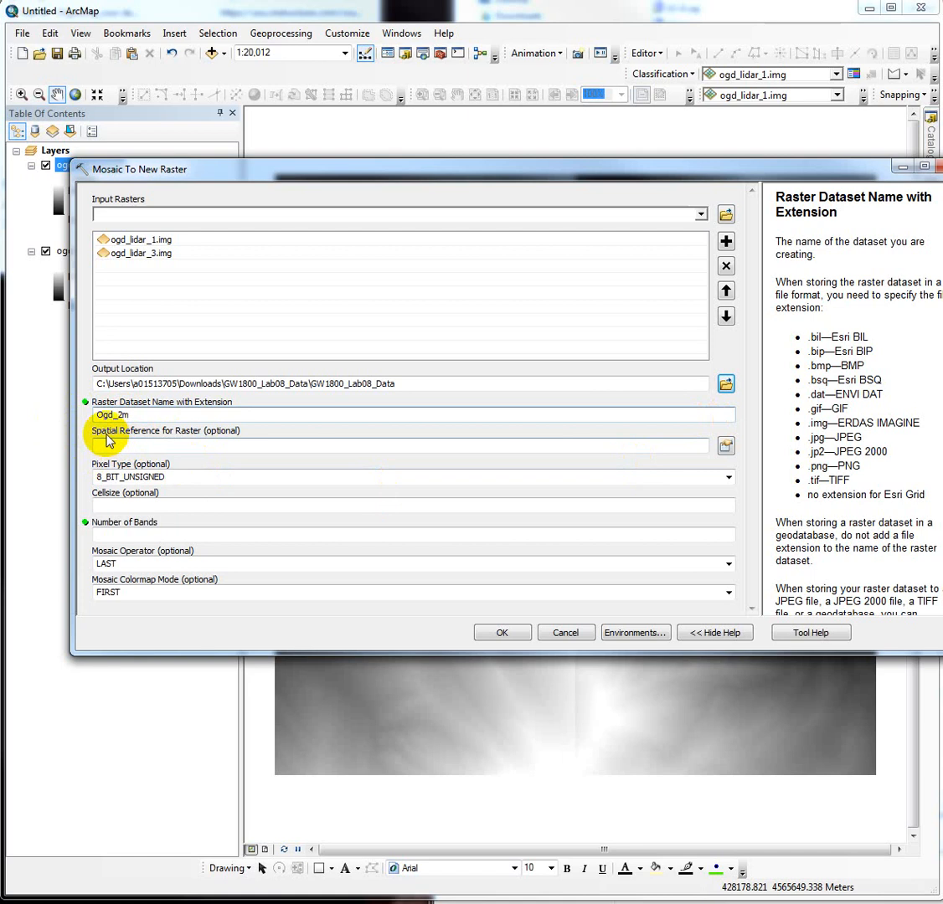
Set the output spatial reference to North_American_1983_UTM_Zone_12N.
{"action": "left_click", "coordinate": [726, 444]}
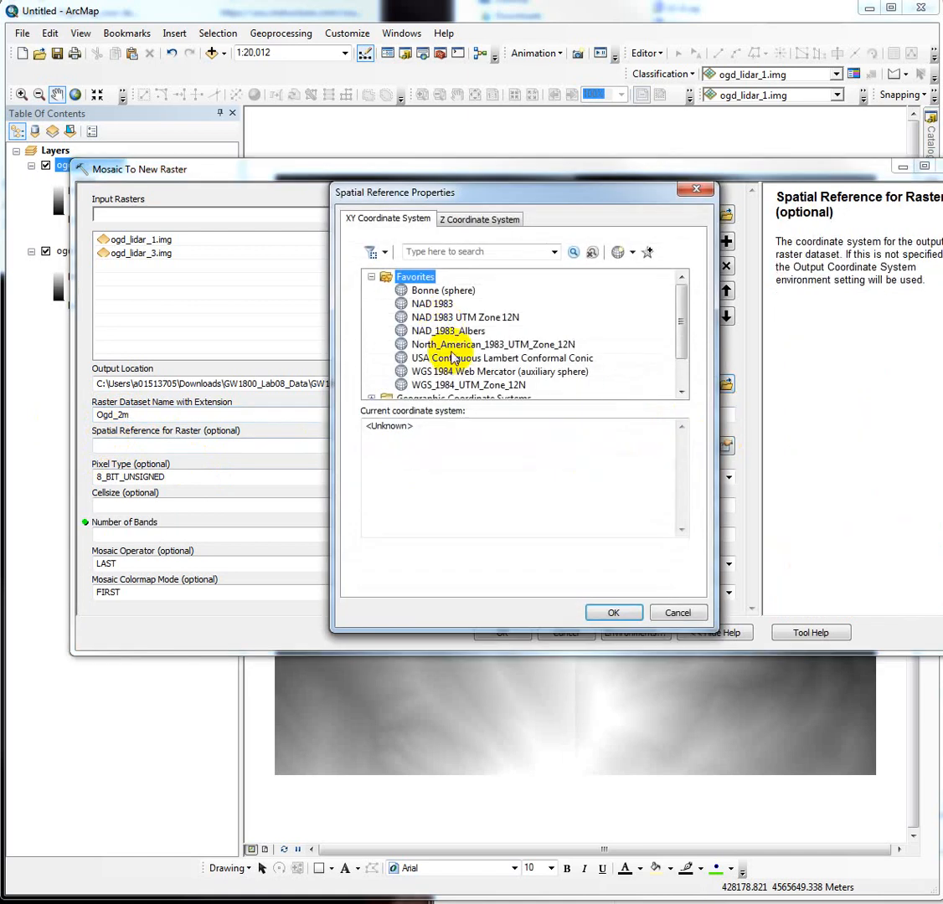
{"action": "left_click", "coordinate": [492, 344]}
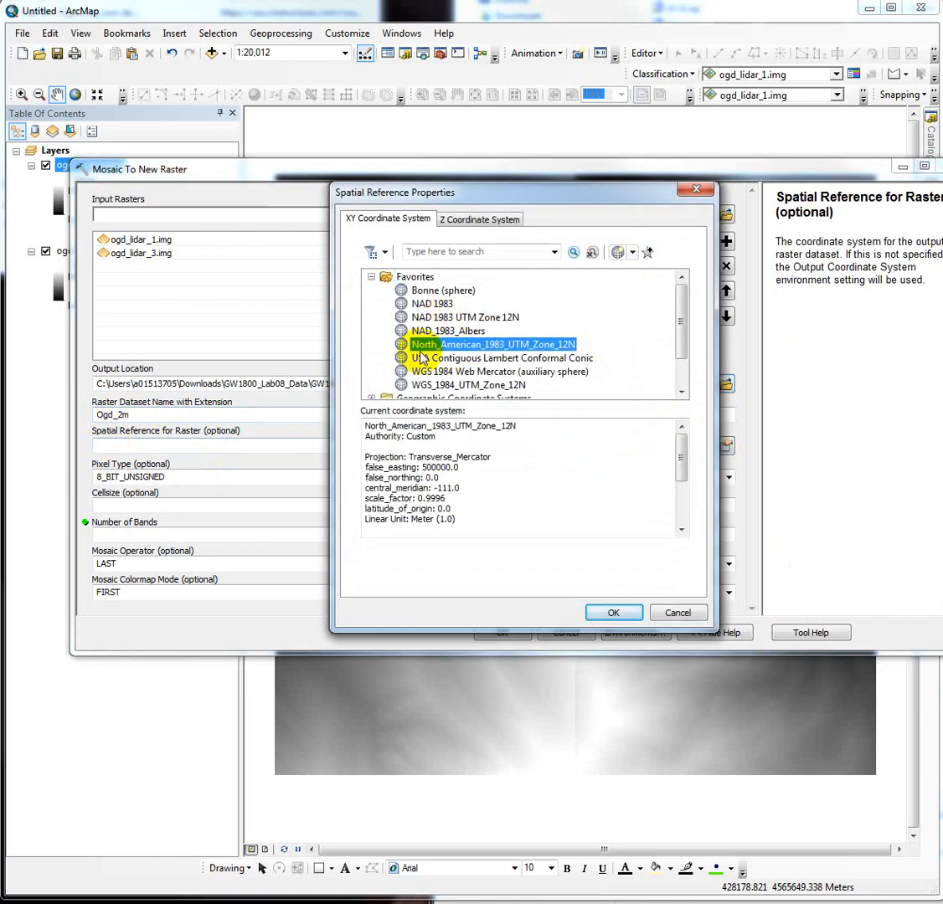
{"action": "mouse_move", "coordinate": [614, 612]}
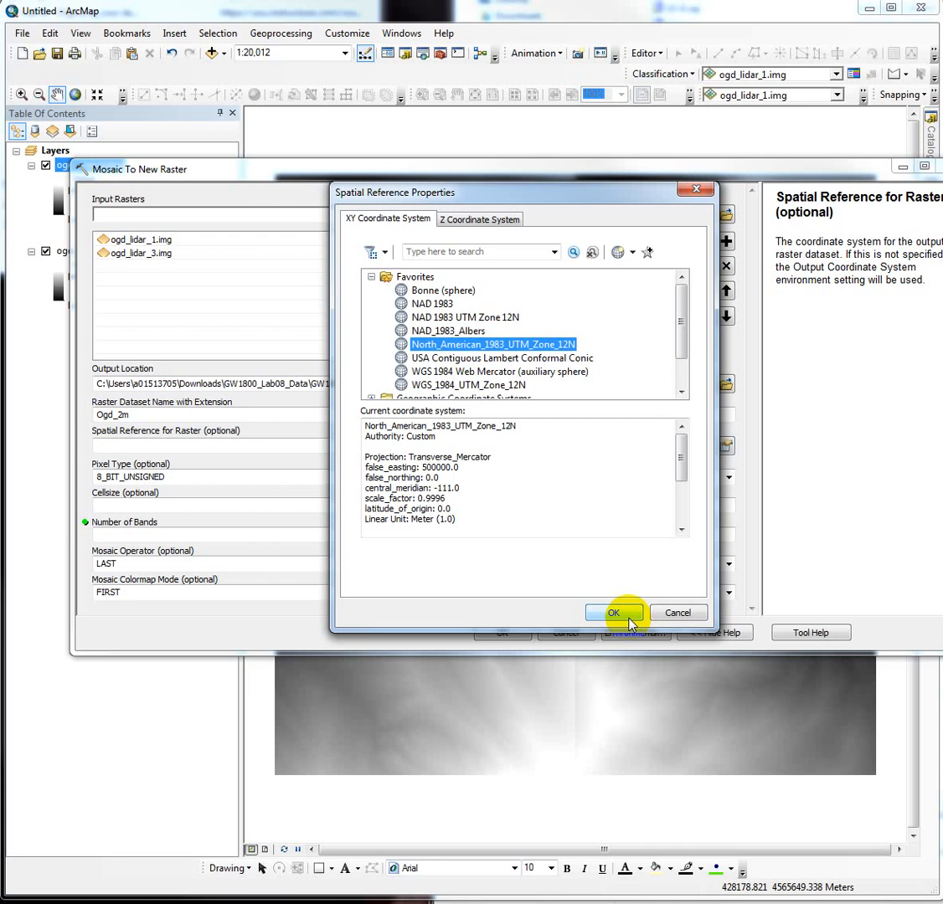
{"action": "left_click", "coordinate": [614, 612]}
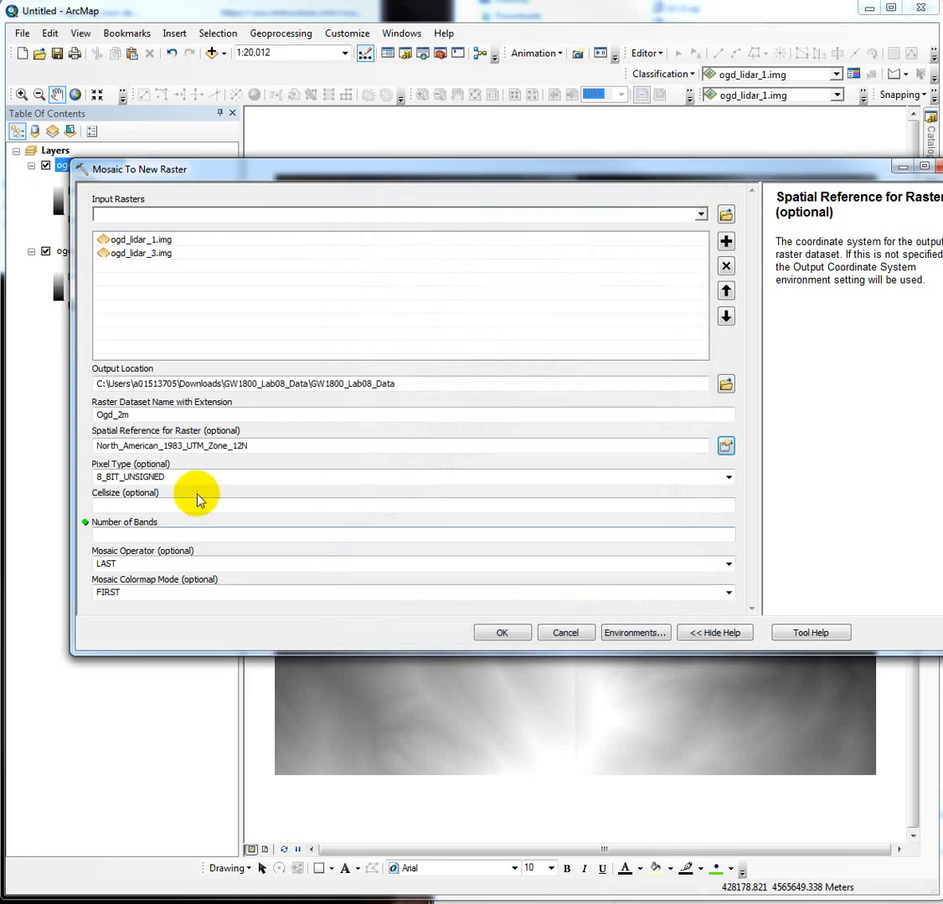
{"action": "mouse_move", "coordinate": [155, 494]}
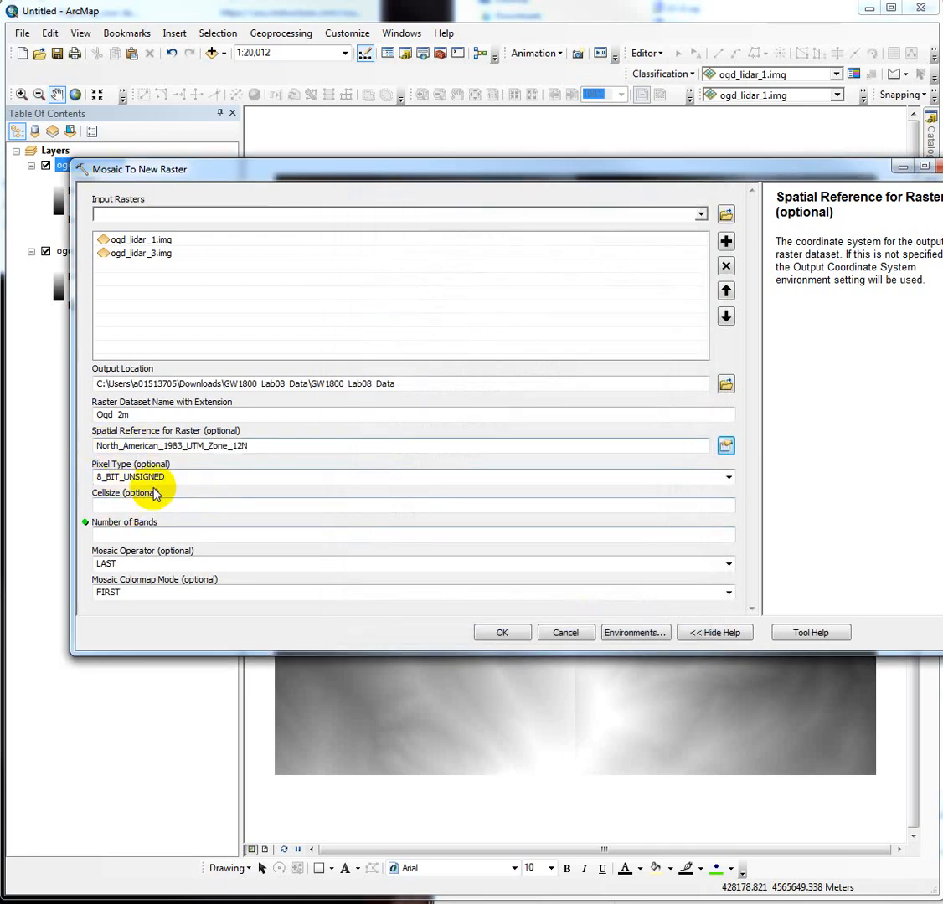
Run the mosaic with pixel type 32_BIT_SIGNED, cell size 2 and one band.
{"action": "left_click", "coordinate": [727, 476]}
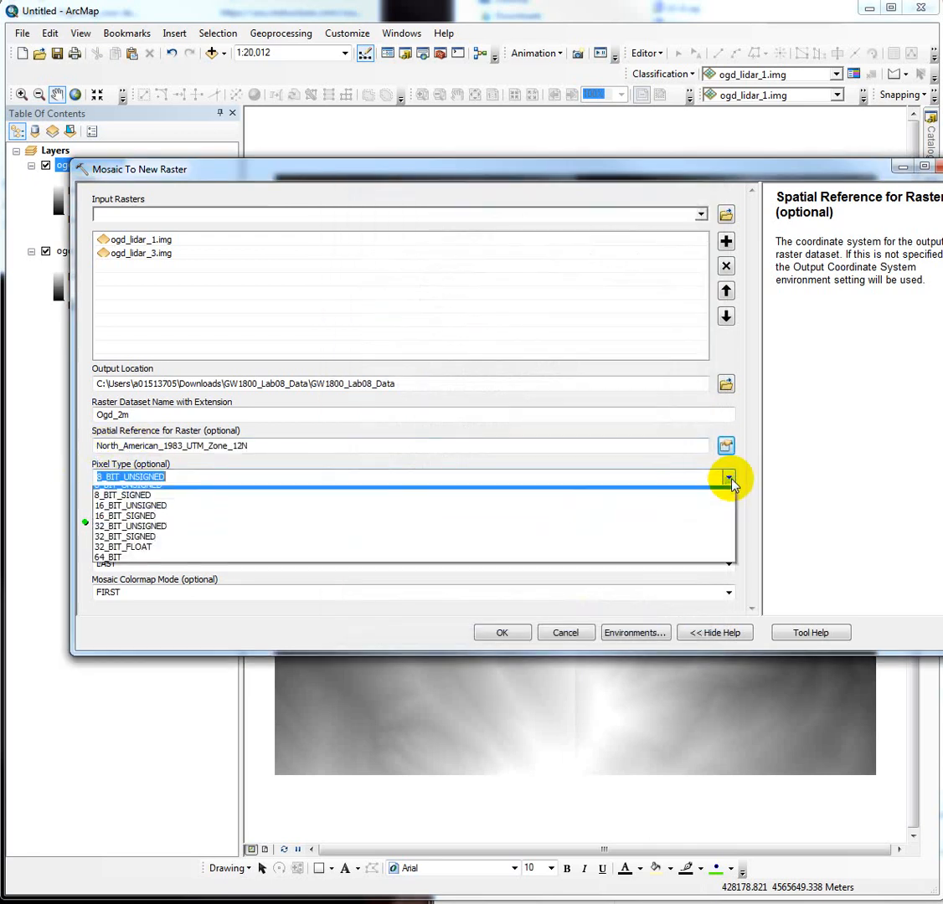
{"action": "left_click", "coordinate": [126, 536]}
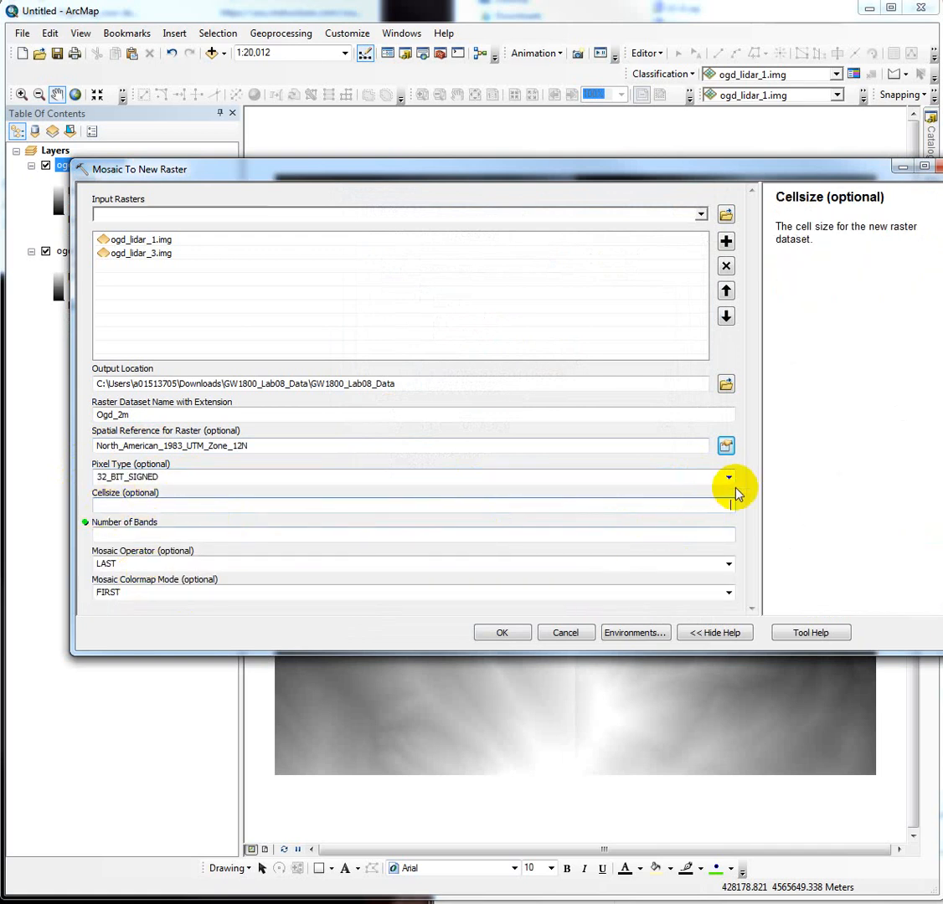
{"action": "type", "text": "2"}
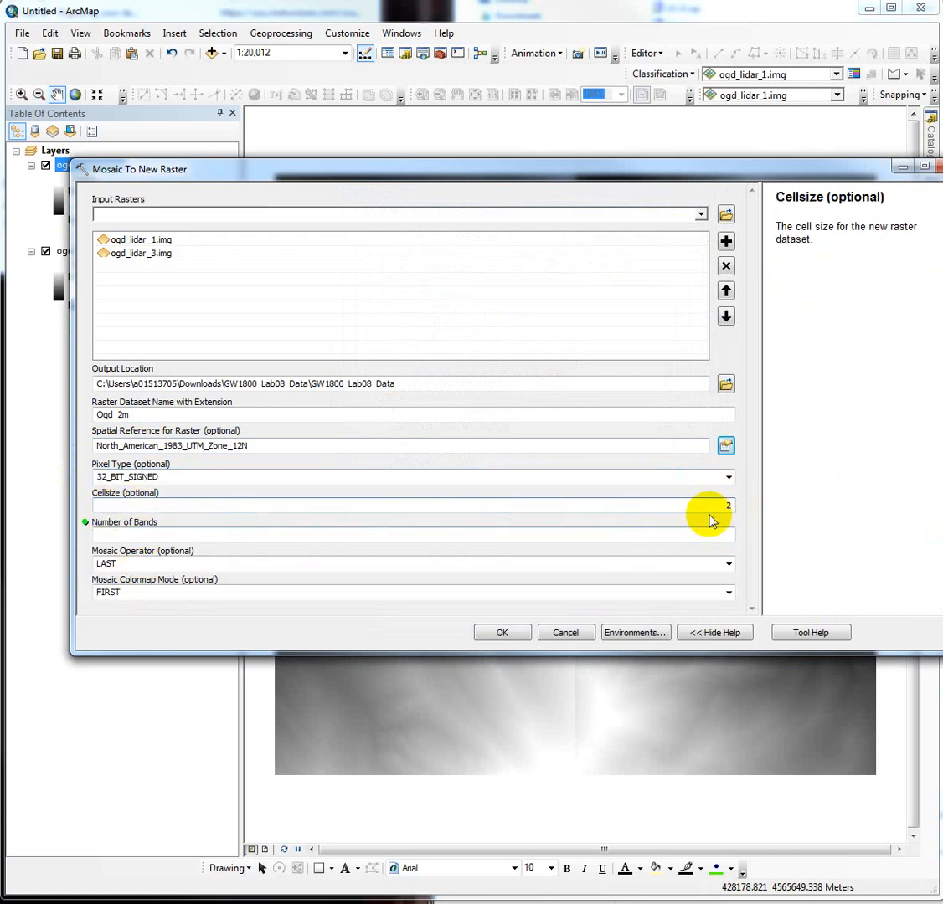
{"action": "mouse_move", "coordinate": [723, 553]}
{"action": "type", "text": "1"}
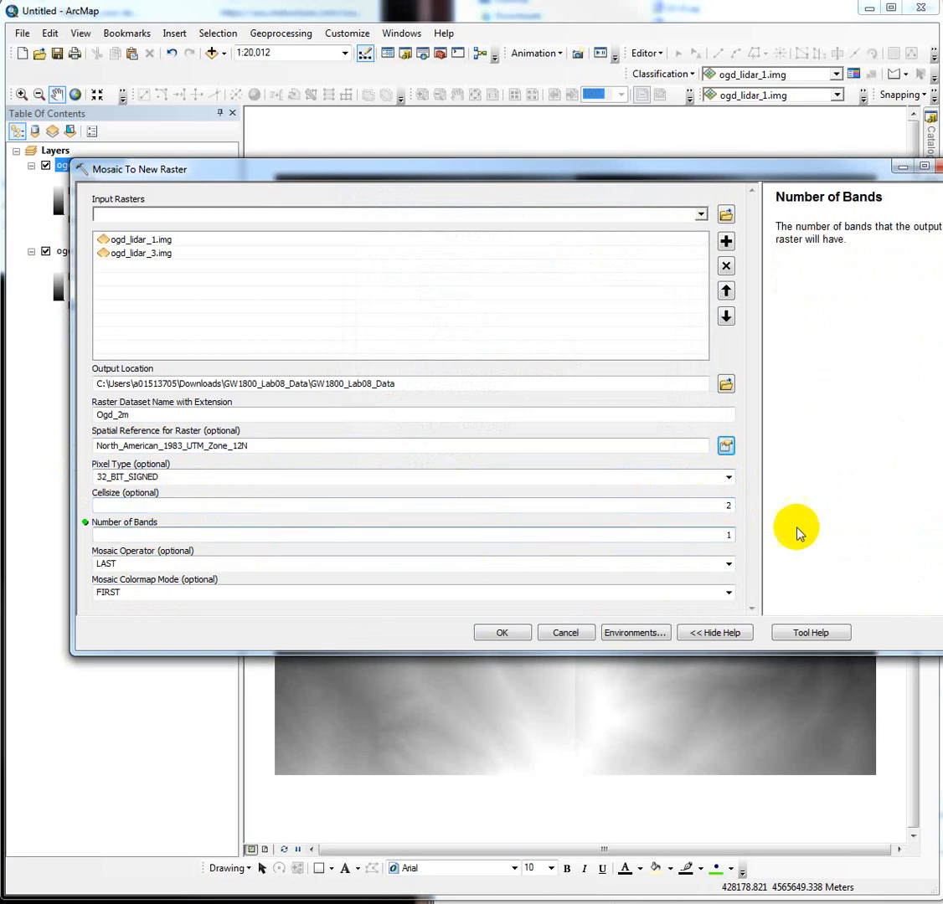
{"action": "left_click", "coordinate": [502, 632]}
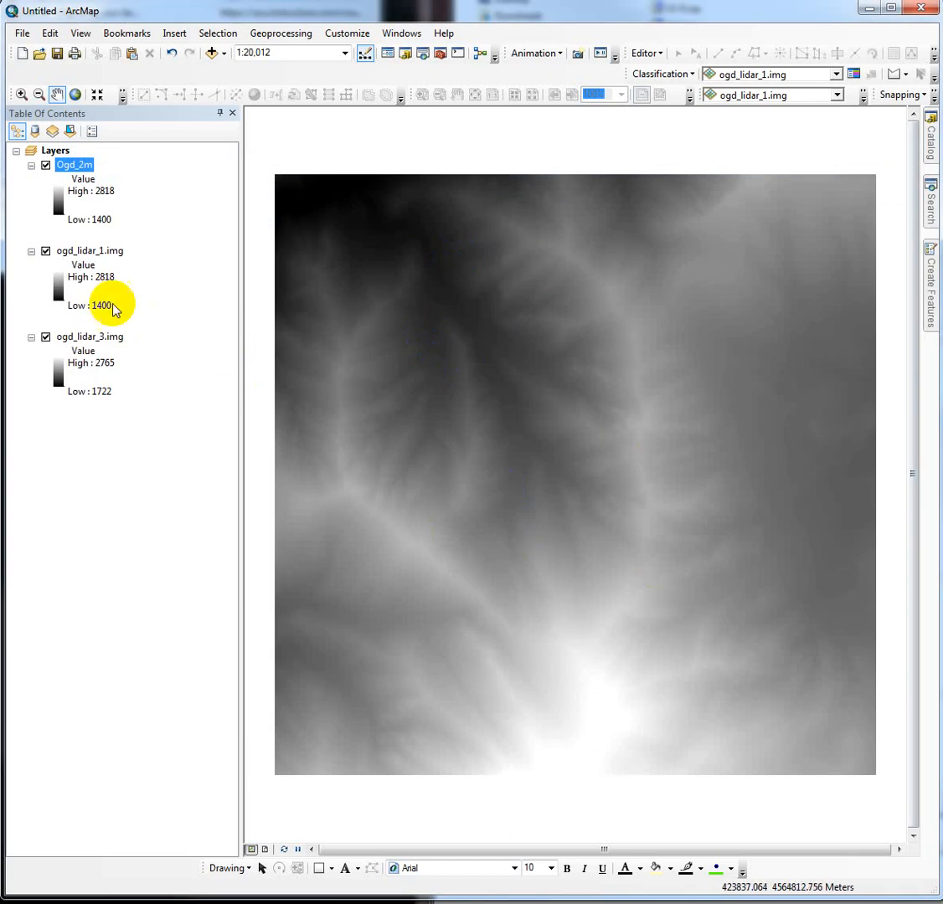
Hide and remove the ogd_lidar_1 and ogd_lidar_3 tile layers, leaving Ogd_2m.
{"action": "left_click", "coordinate": [46, 250]}
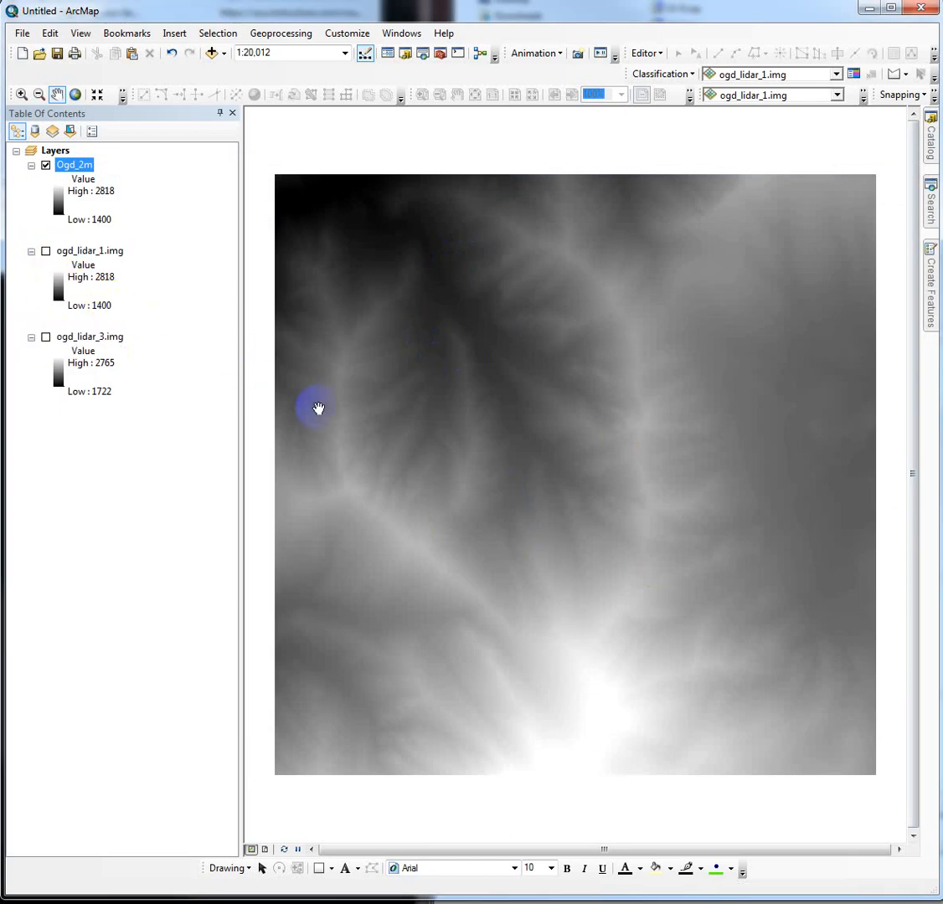
{"action": "mouse_move", "coordinate": [95, 343]}
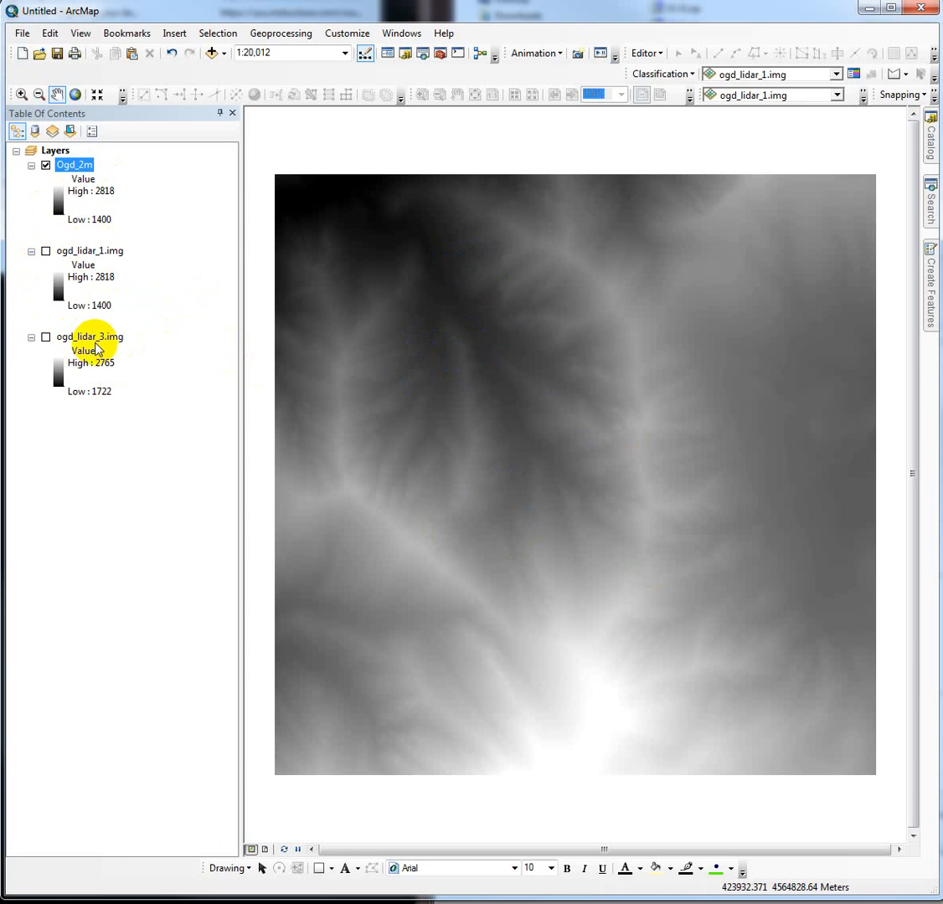
{"action": "mouse_move", "coordinate": [105, 404]}
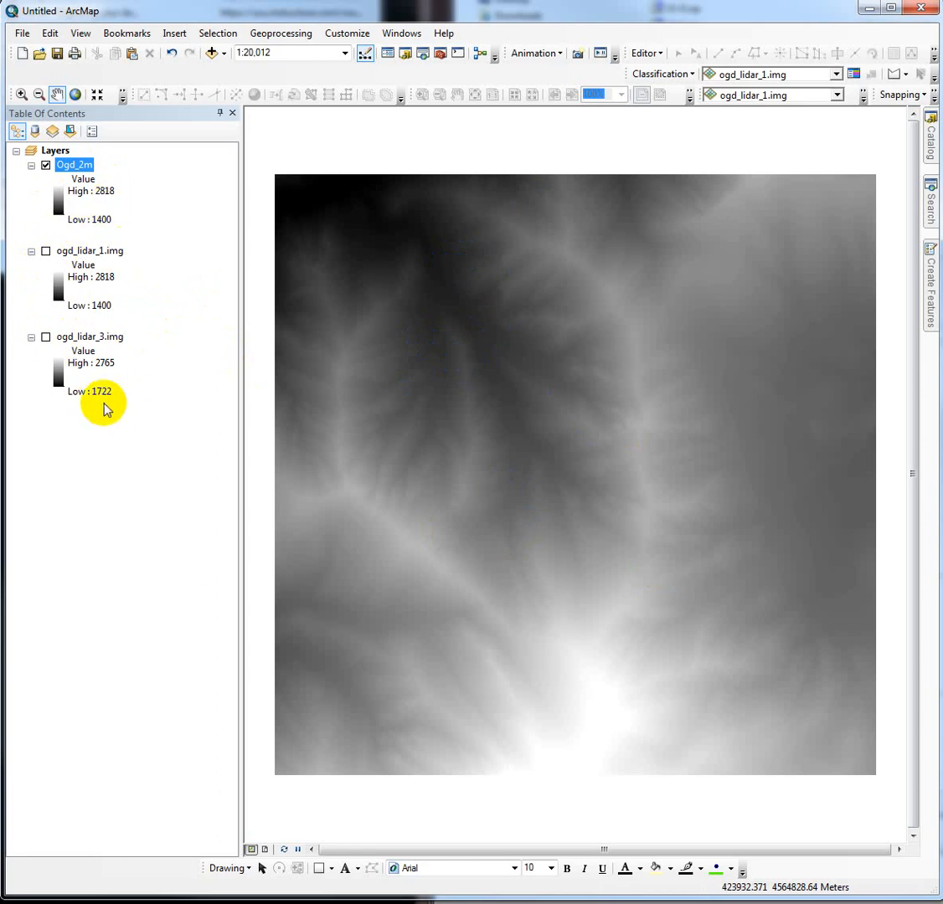
{"action": "mouse_move", "coordinate": [123, 301]}
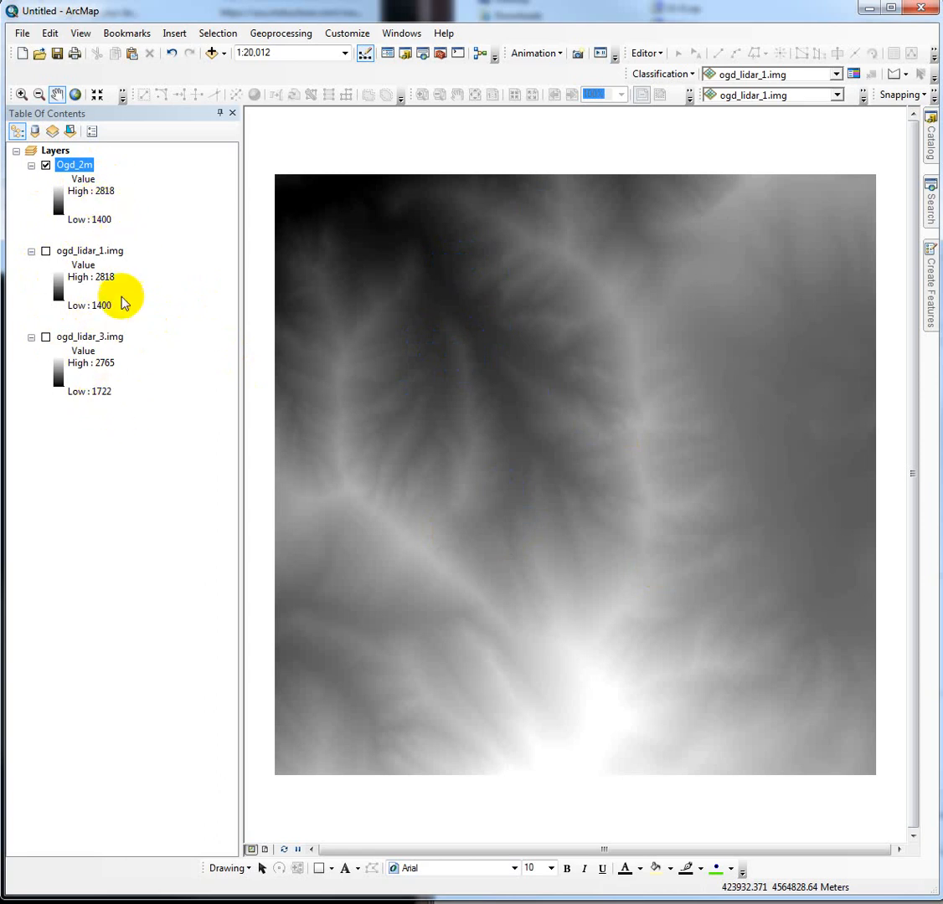
{"action": "mouse_move", "coordinate": [94, 314]}
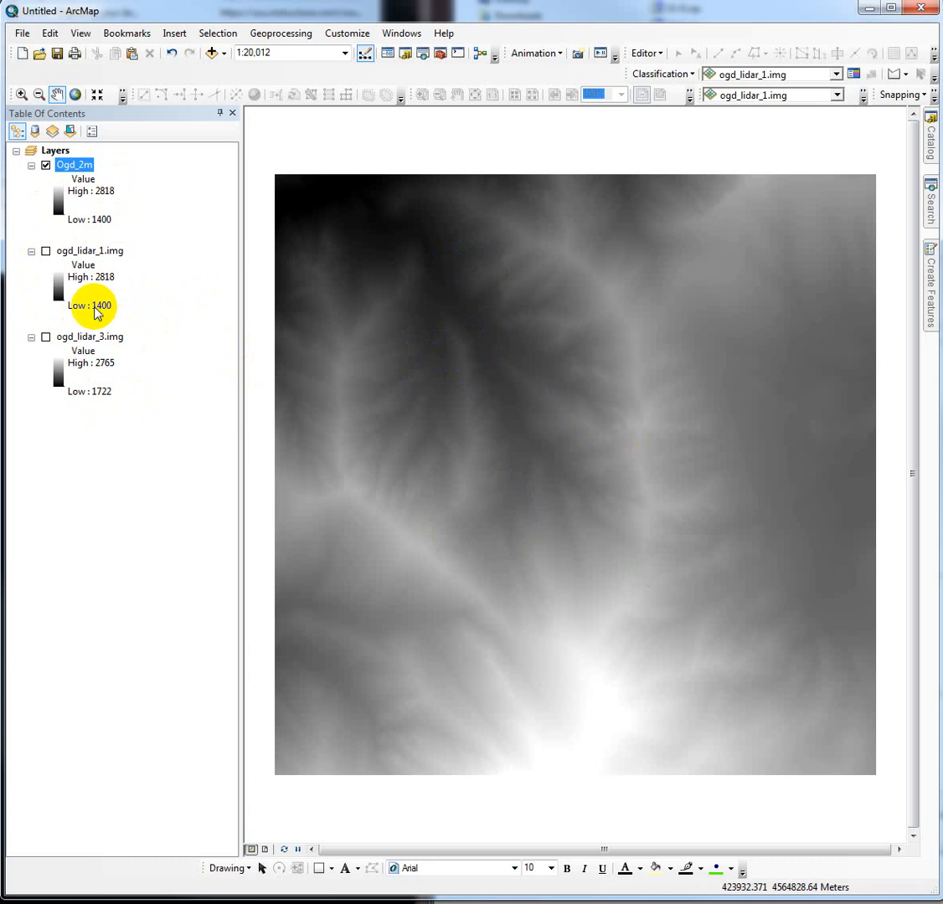
{"action": "right_click", "coordinate": [89, 251]}
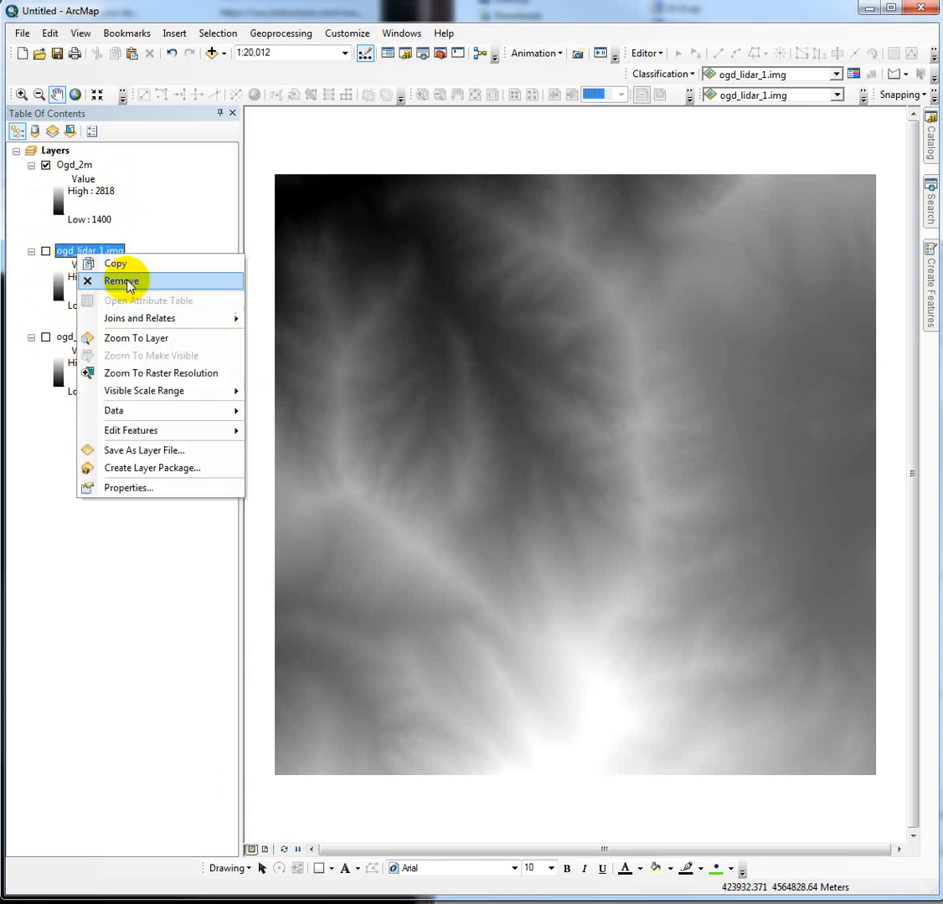
{"action": "left_click", "coordinate": [121, 281]}
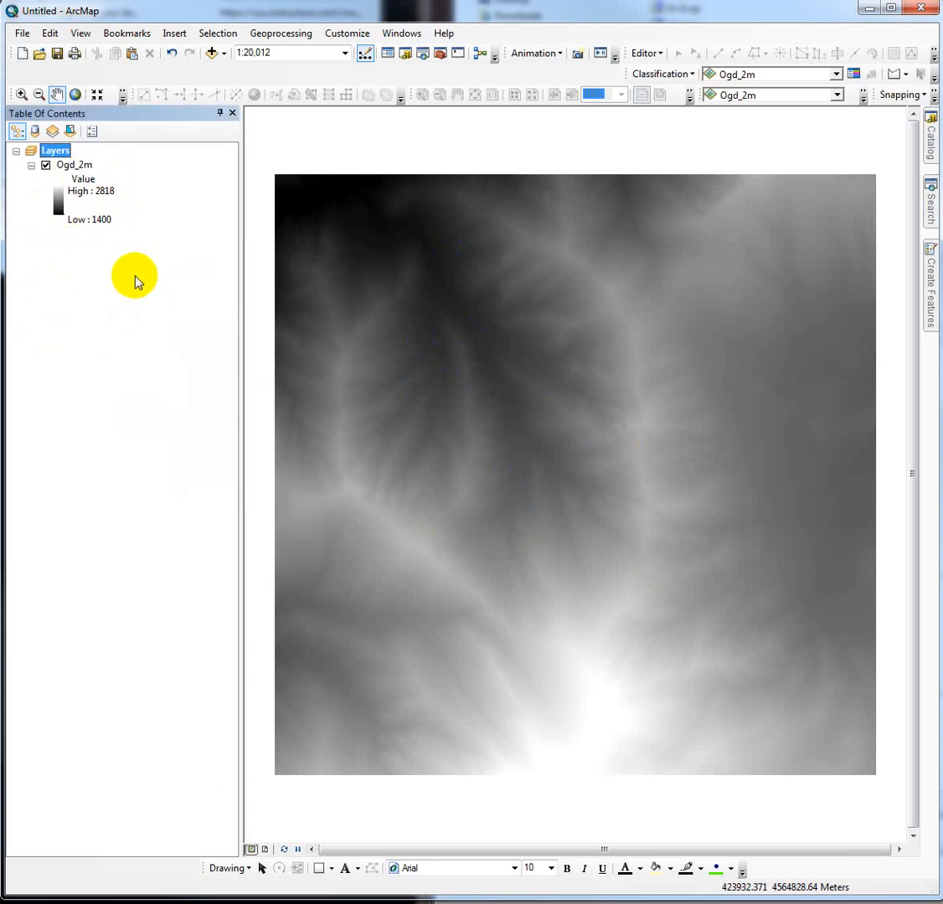